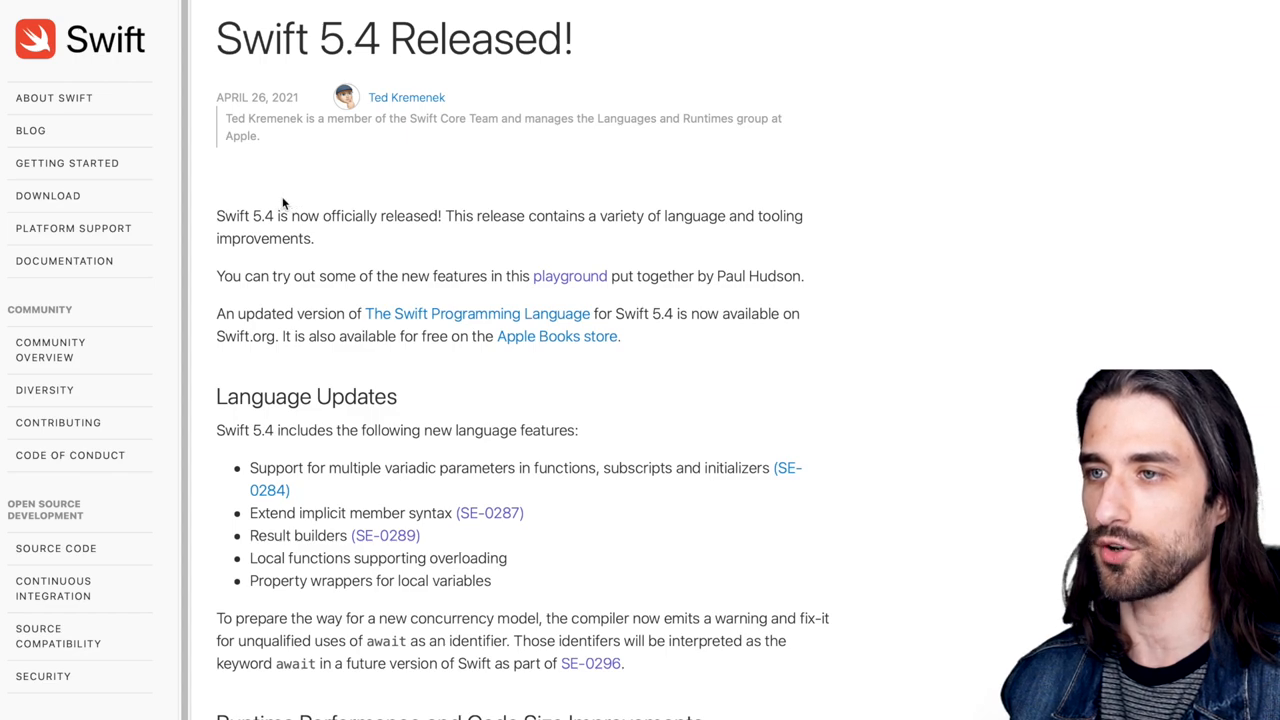
{"action": "mouse_move", "coordinate": [900, 360]}
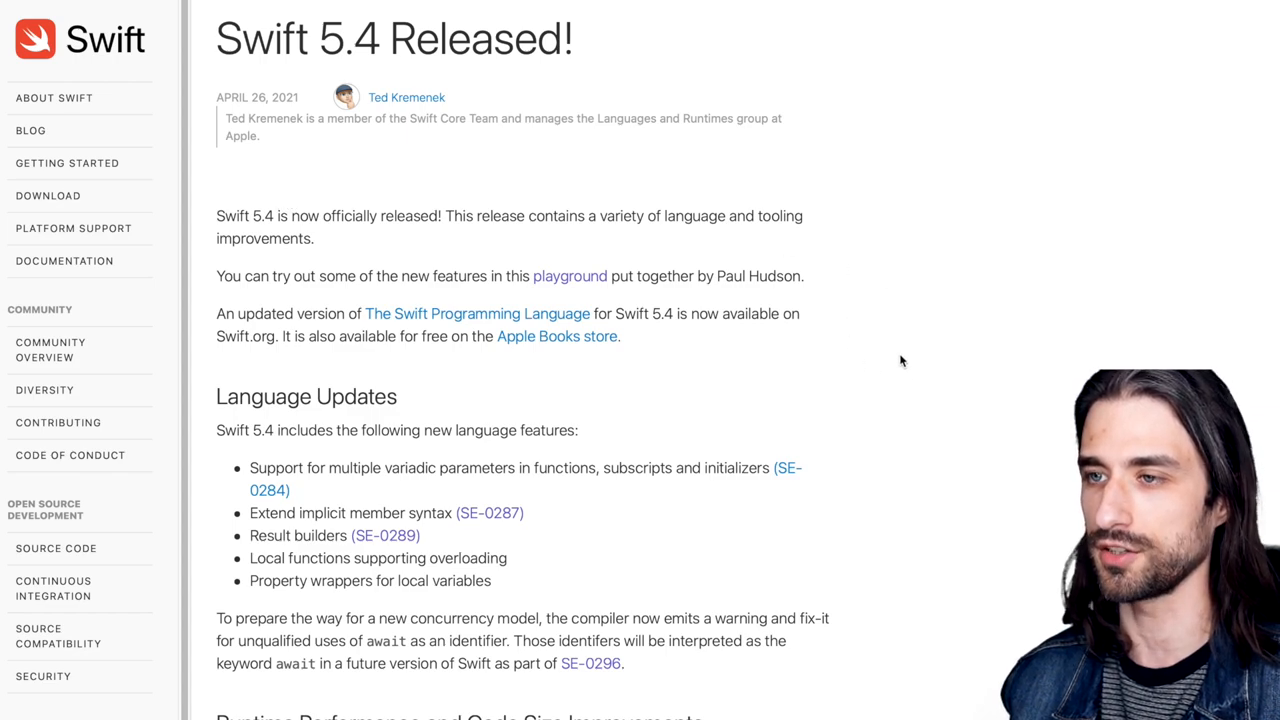
Step: Read through the playground's welcome page and its Language Updates introduction
{"action": "scroll", "scroll_direction": "down", "scroll_amount": 3}
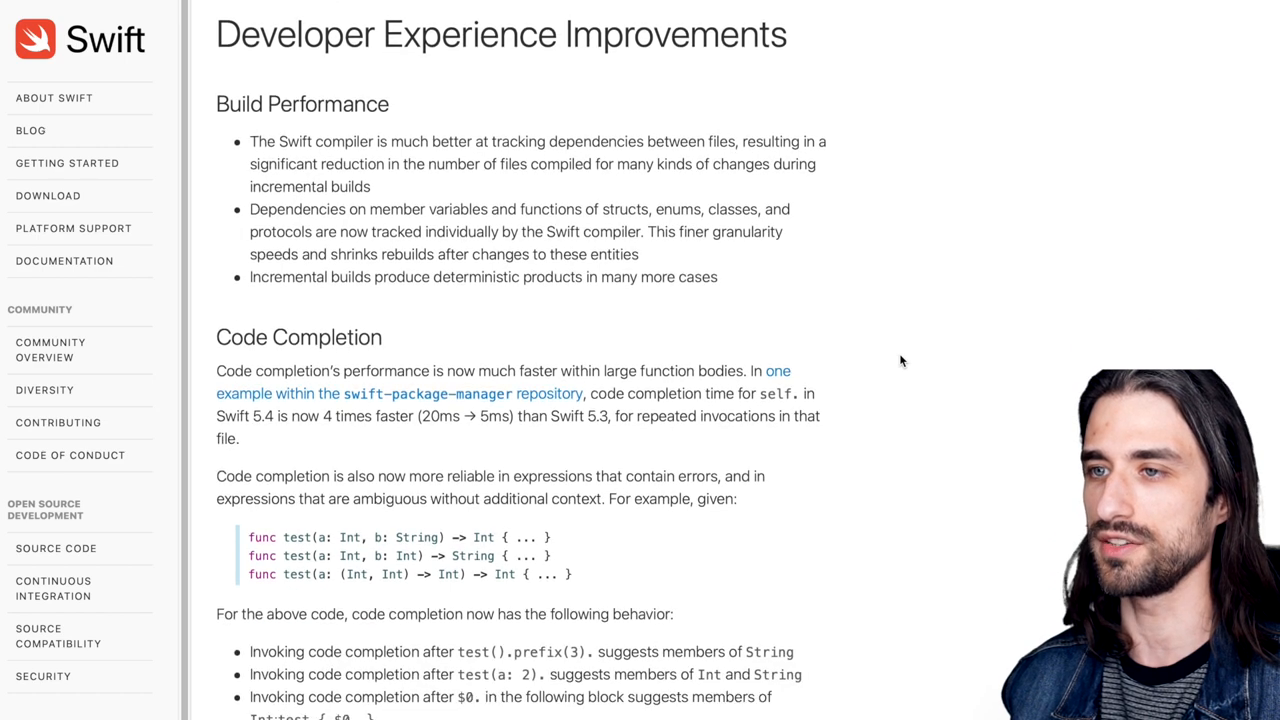
{"action": "mouse_move", "coordinate": [298, 108]}
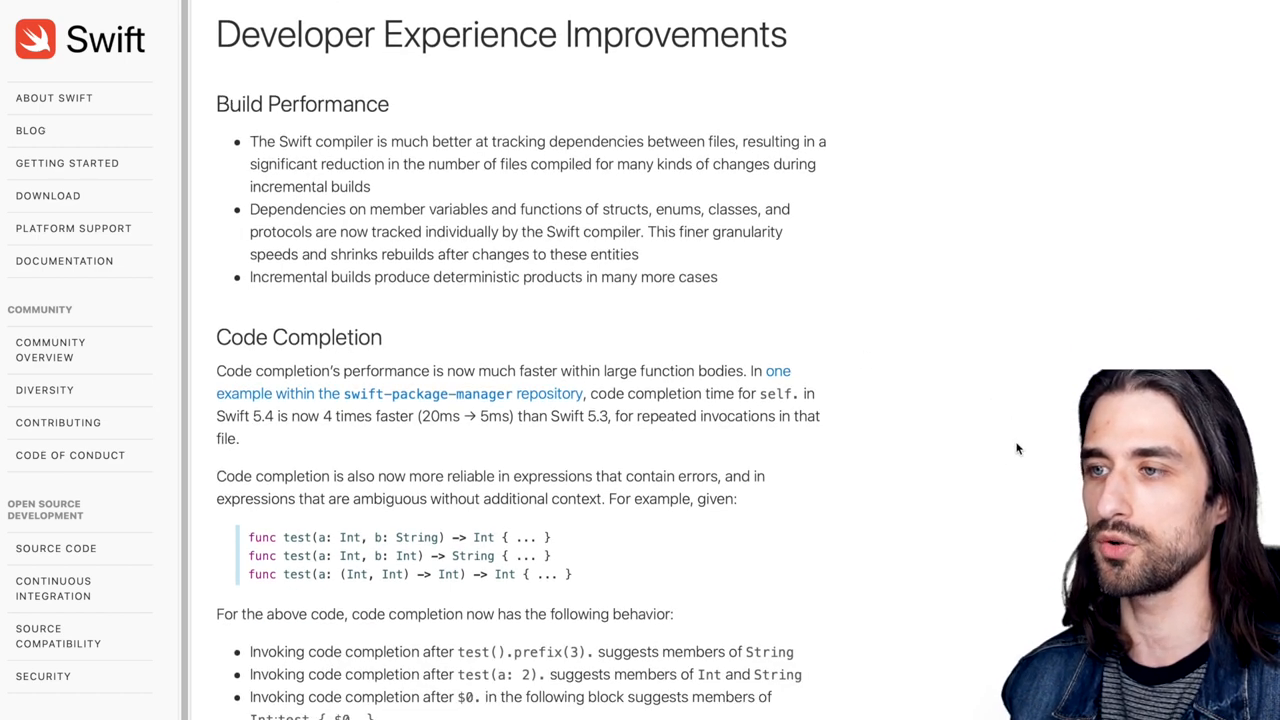
{"action": "scroll", "scroll_direction": "down", "scroll_amount": 3}
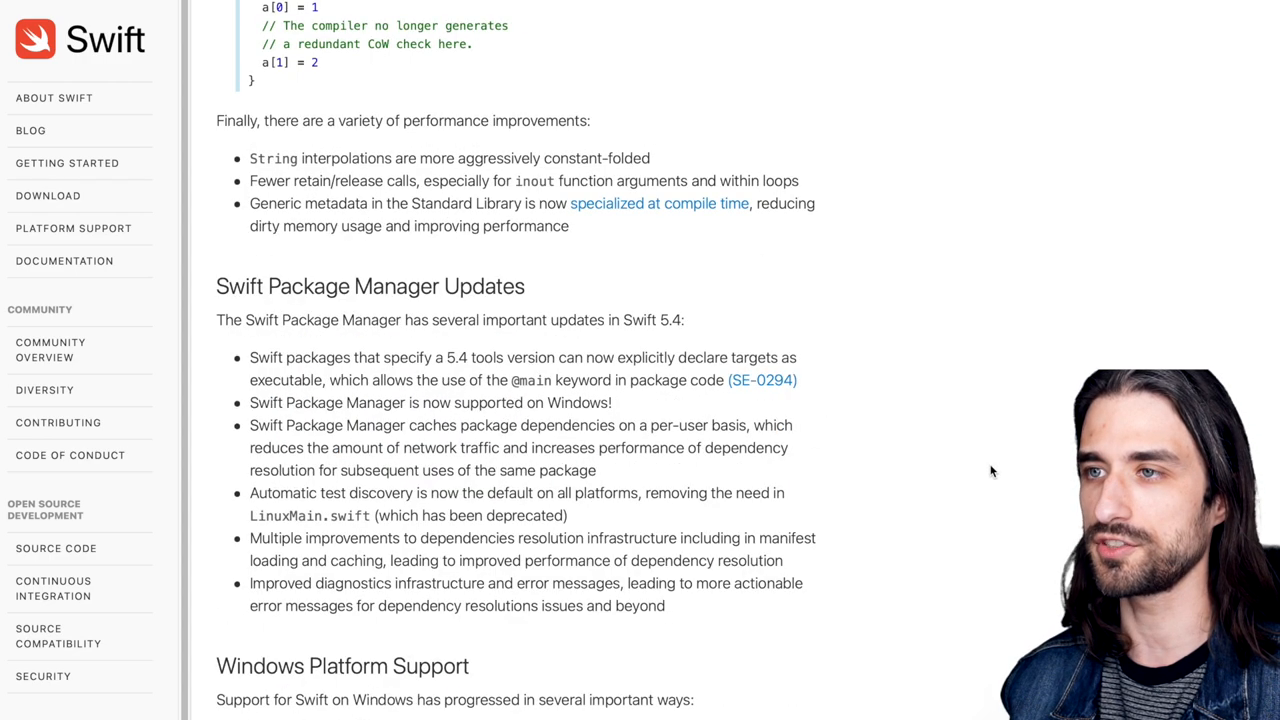
{"action": "scroll", "scroll_direction": "up", "scroll_amount": 3}
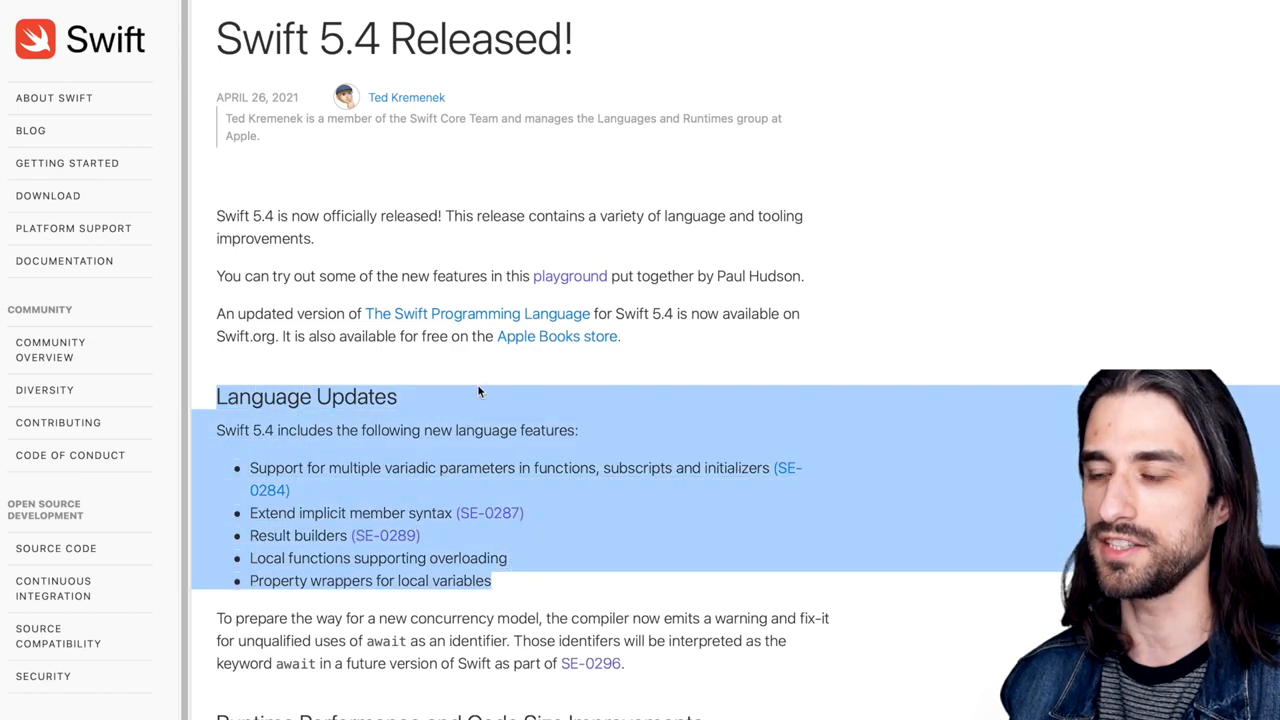
{"action": "left_click", "coordinate": [476, 392]}
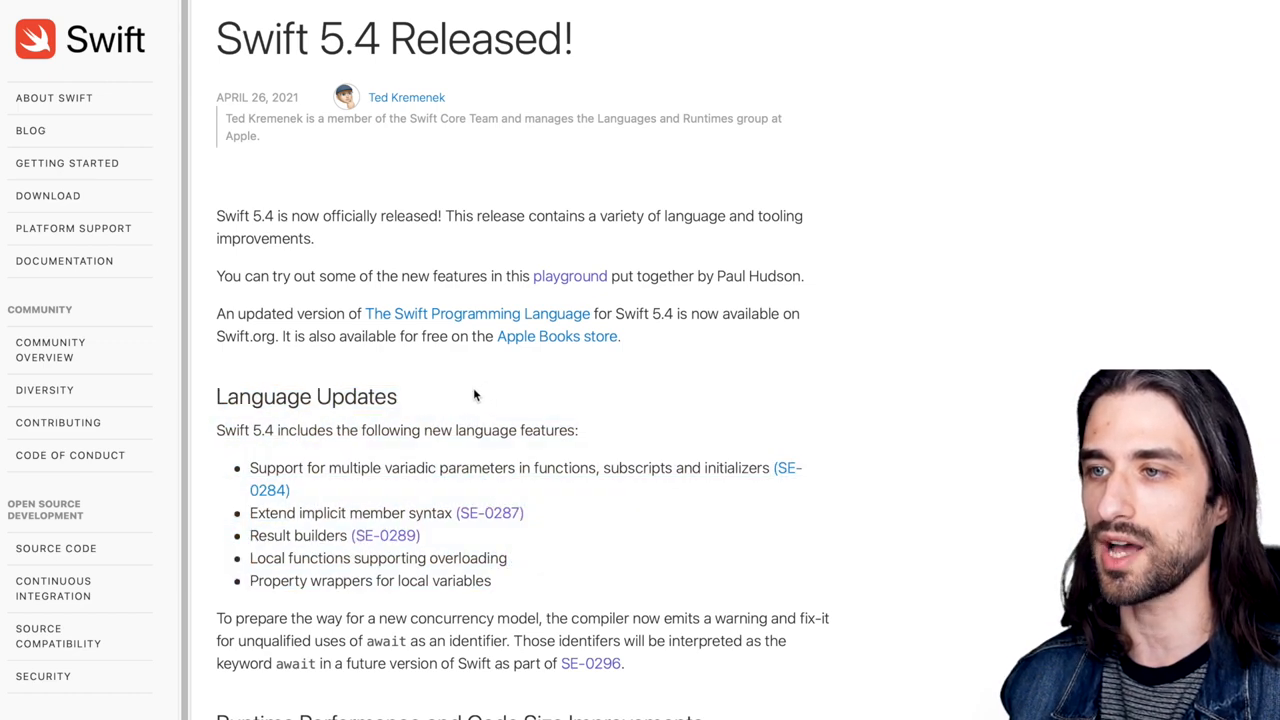
{"action": "mouse_move", "coordinate": [460, 390]}
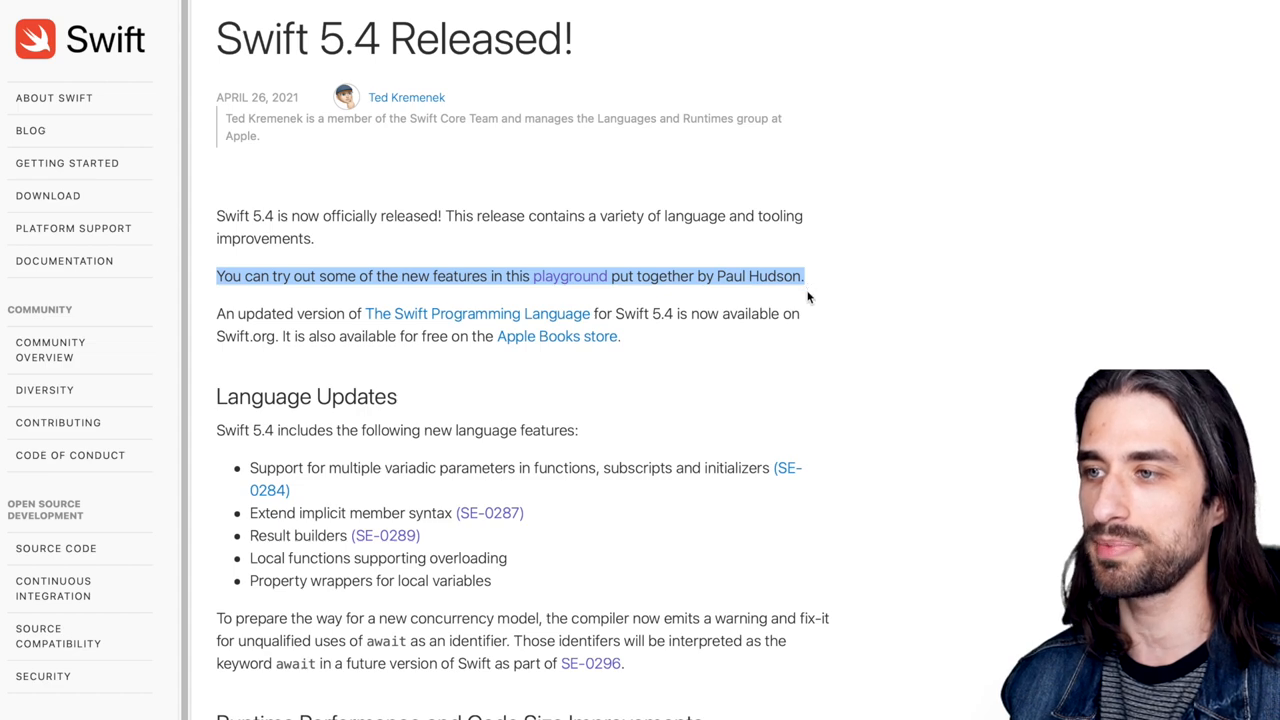
{"action": "left_click", "coordinate": [808, 300]}
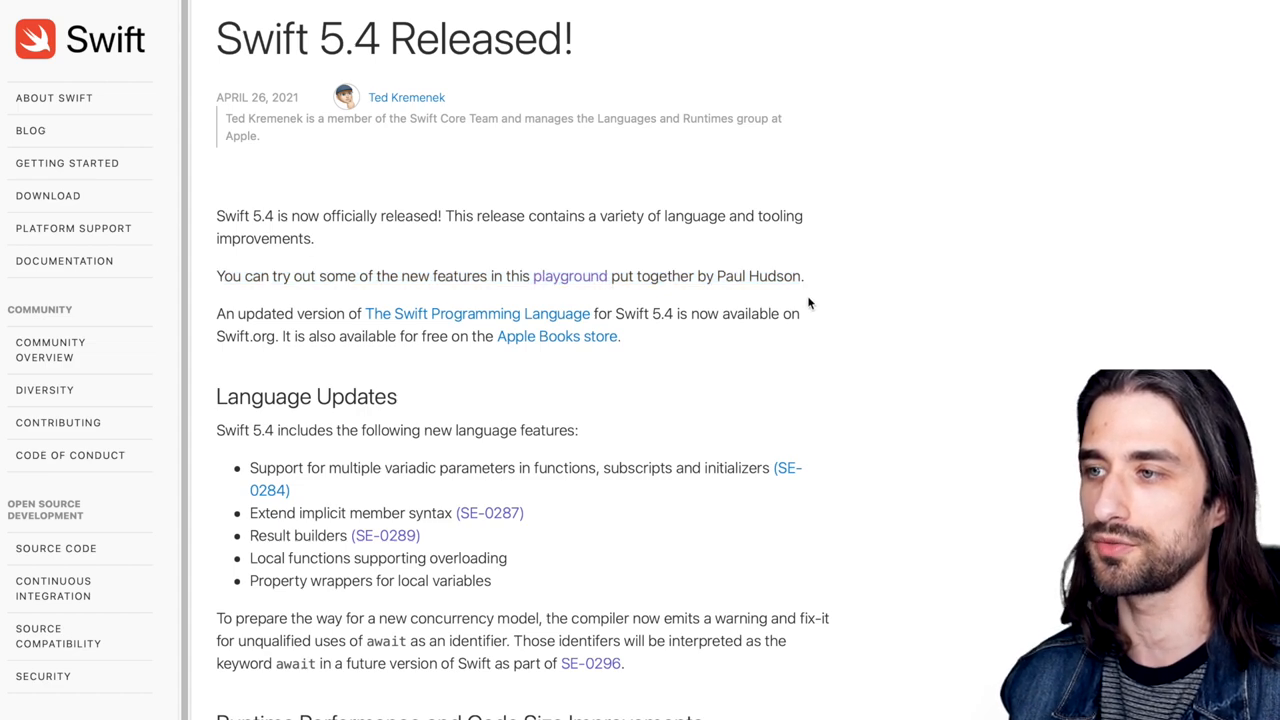
{"action": "mouse_move", "coordinate": [826, 310]}
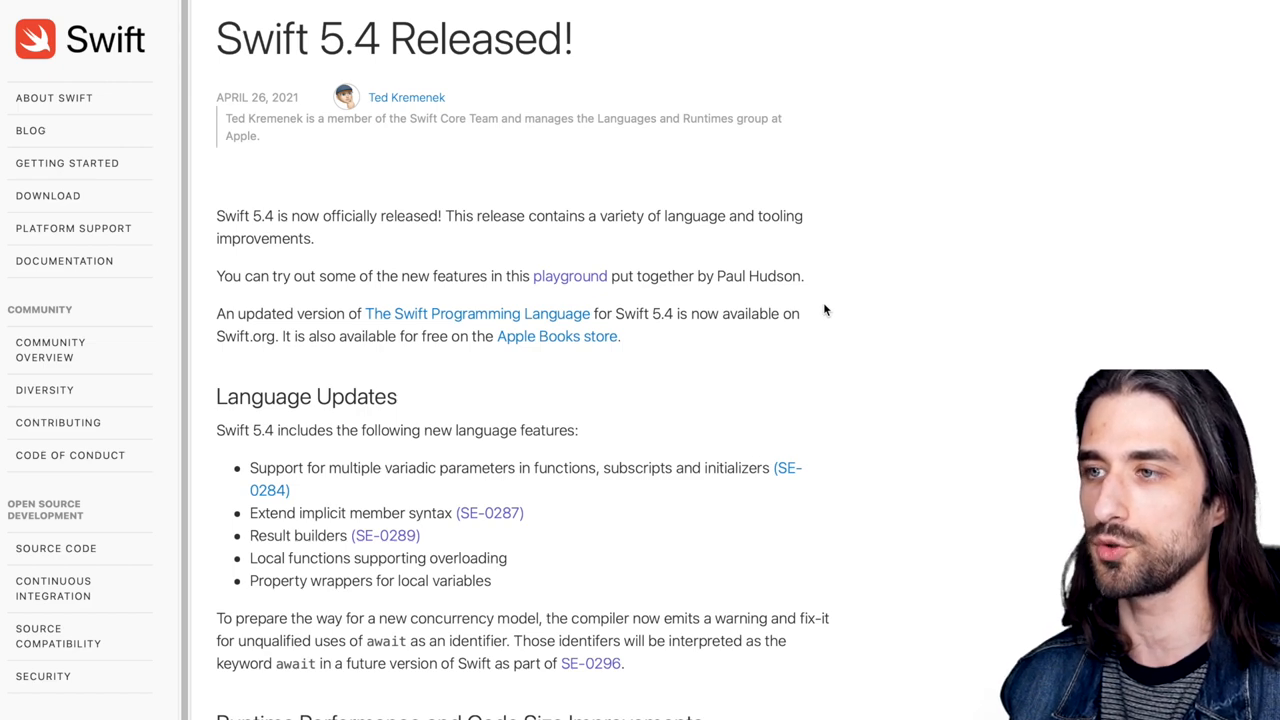
{"action": "mouse_move", "coordinate": [820, 336]}
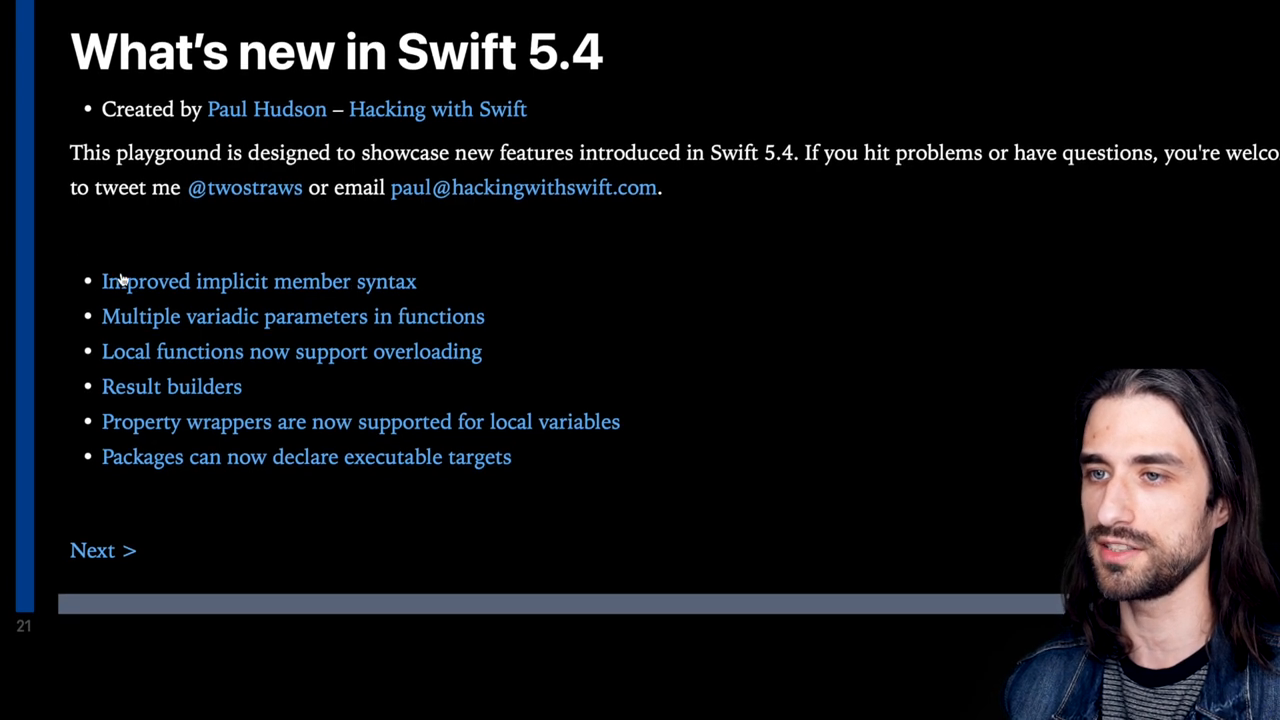
Step: Move to the Improved implicit member syntax page and highlight the implicit .red member in ContentView1
{"action": "left_click", "coordinate": [260, 280]}
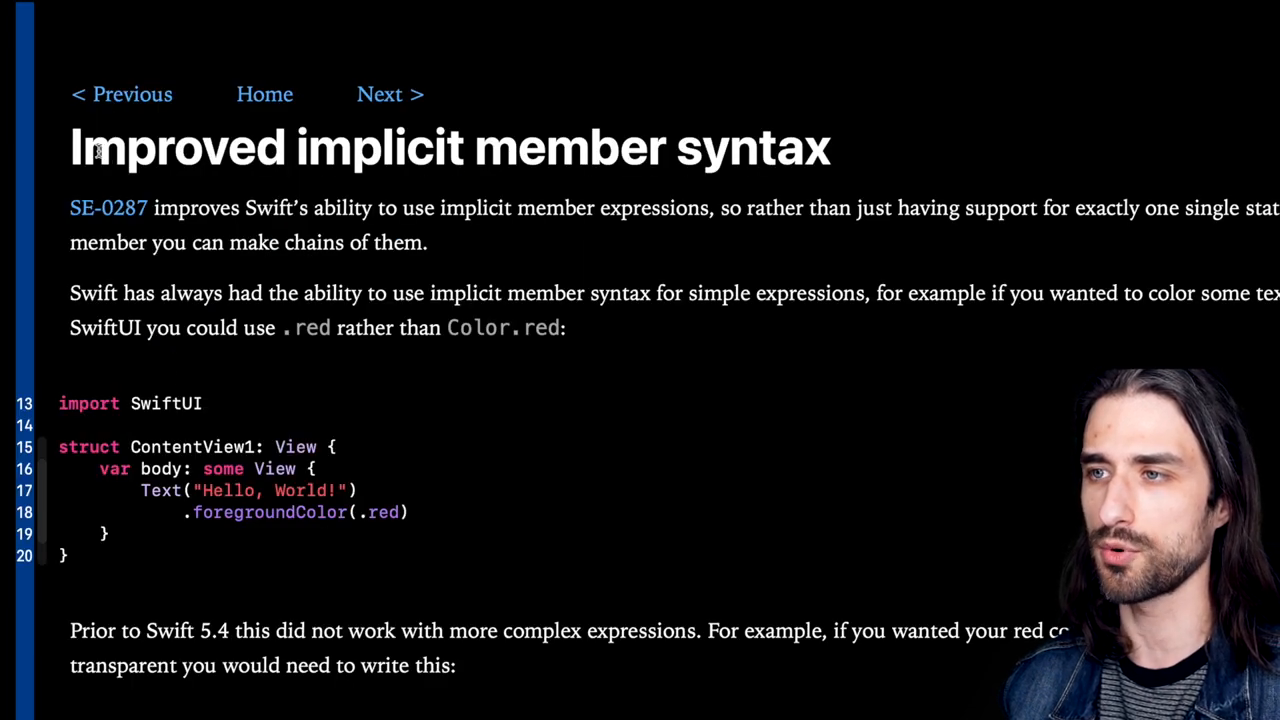
{"action": "scroll", "scroll_direction": "down", "scroll_amount": 3}
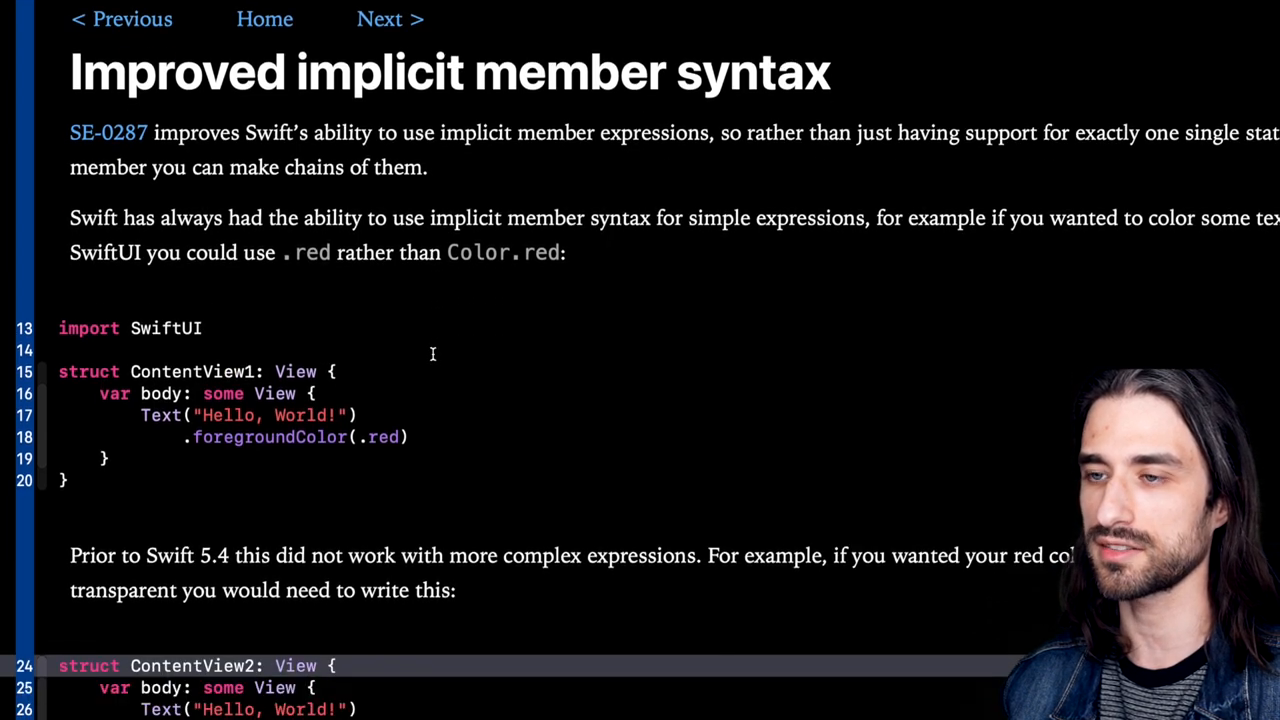
{"action": "scroll", "scroll_direction": "down", "scroll_amount": 3}
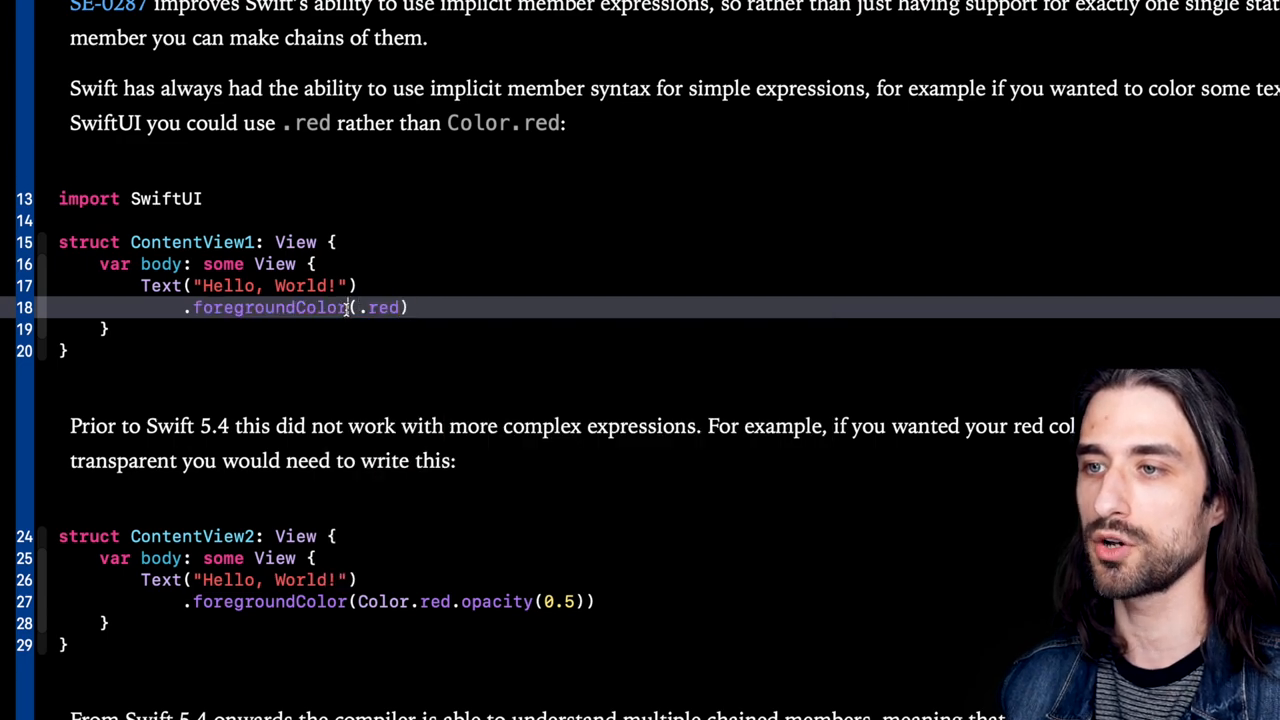
{"action": "double_click", "coordinate": [270, 308]}
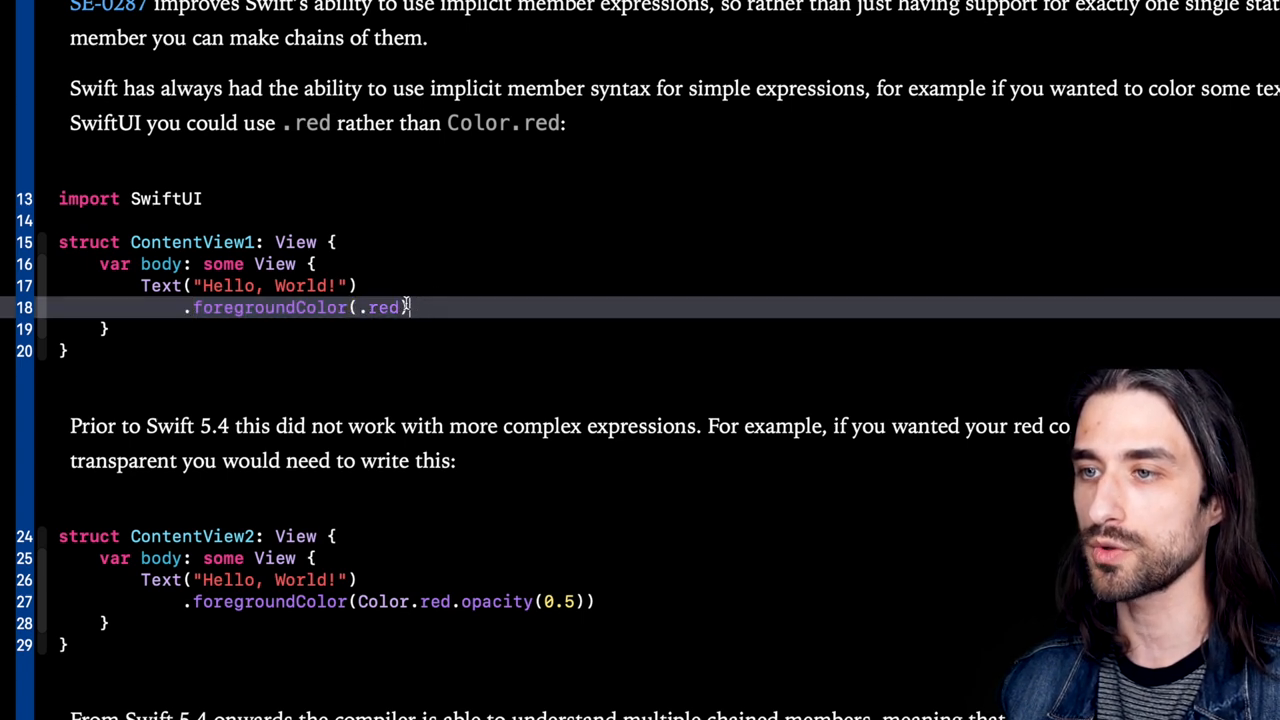
Step: Review the remaining examples down to ContentView3's chained .red.opacity(0.5) form
{"action": "scroll", "scroll_direction": "down", "scroll_amount": 3}
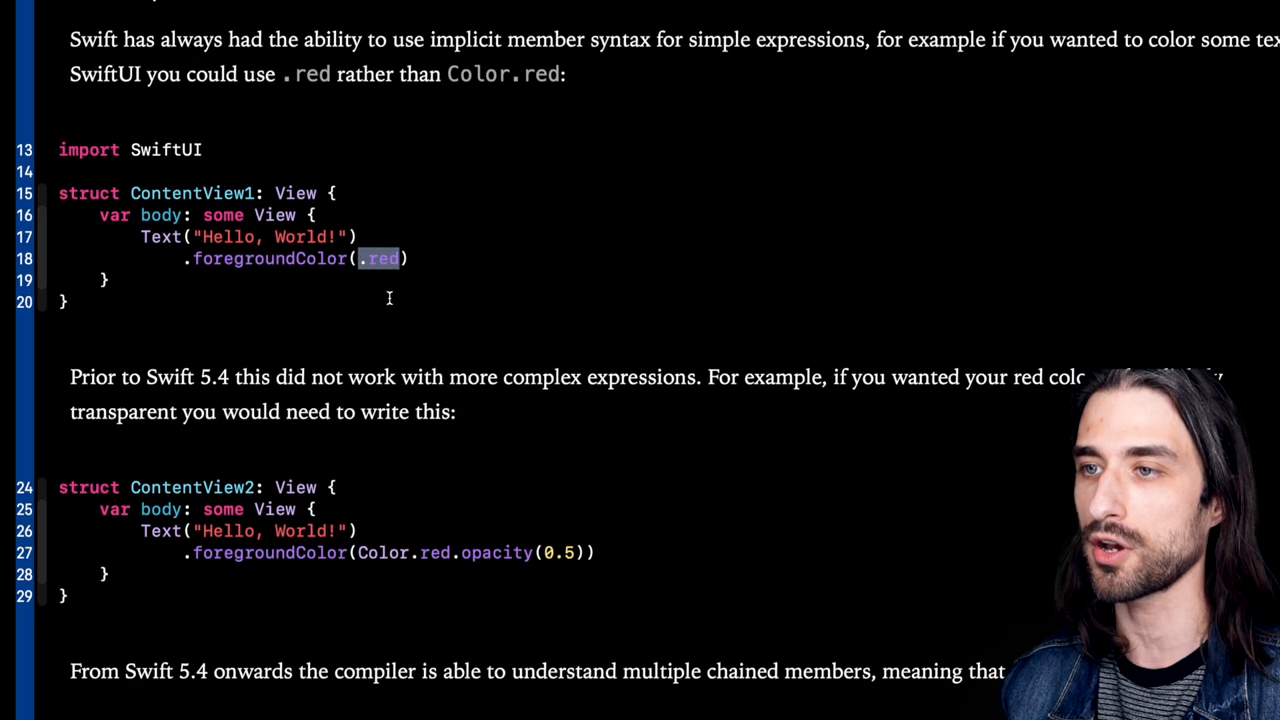
{"action": "scroll", "scroll_direction": "down", "scroll_amount": 3}
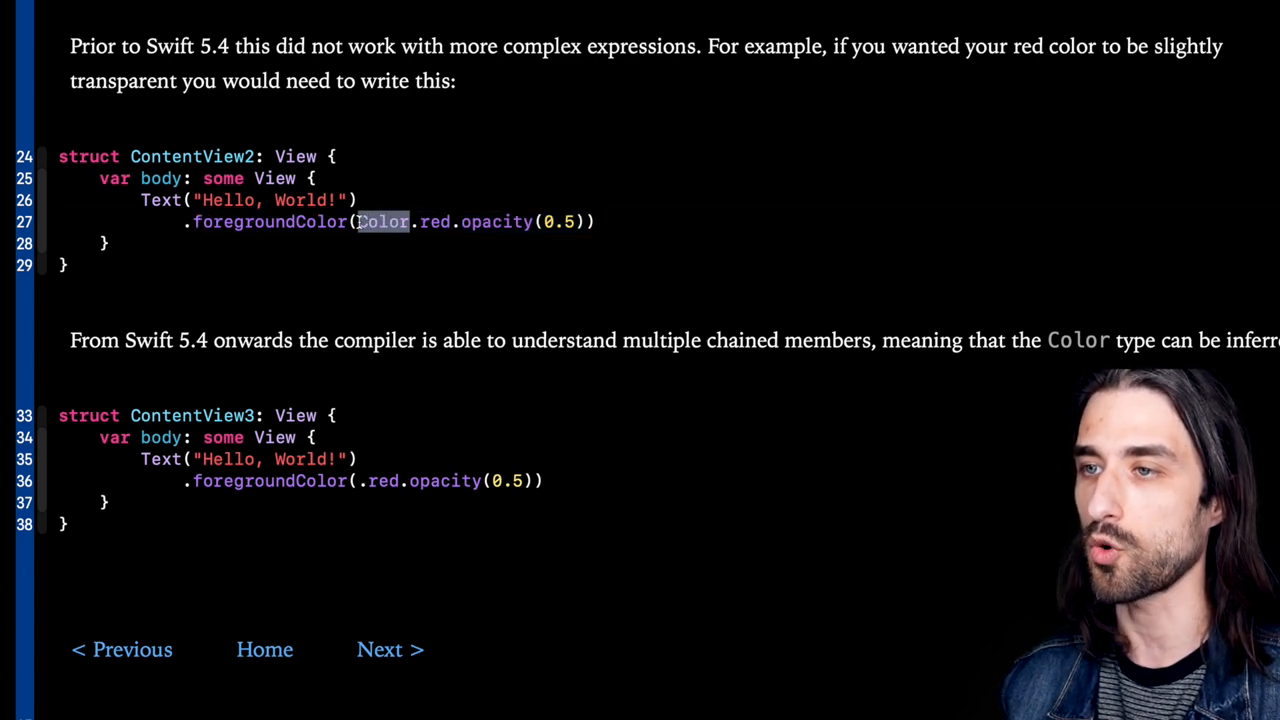
{"action": "scroll", "scroll_direction": "down", "scroll_amount": 3}
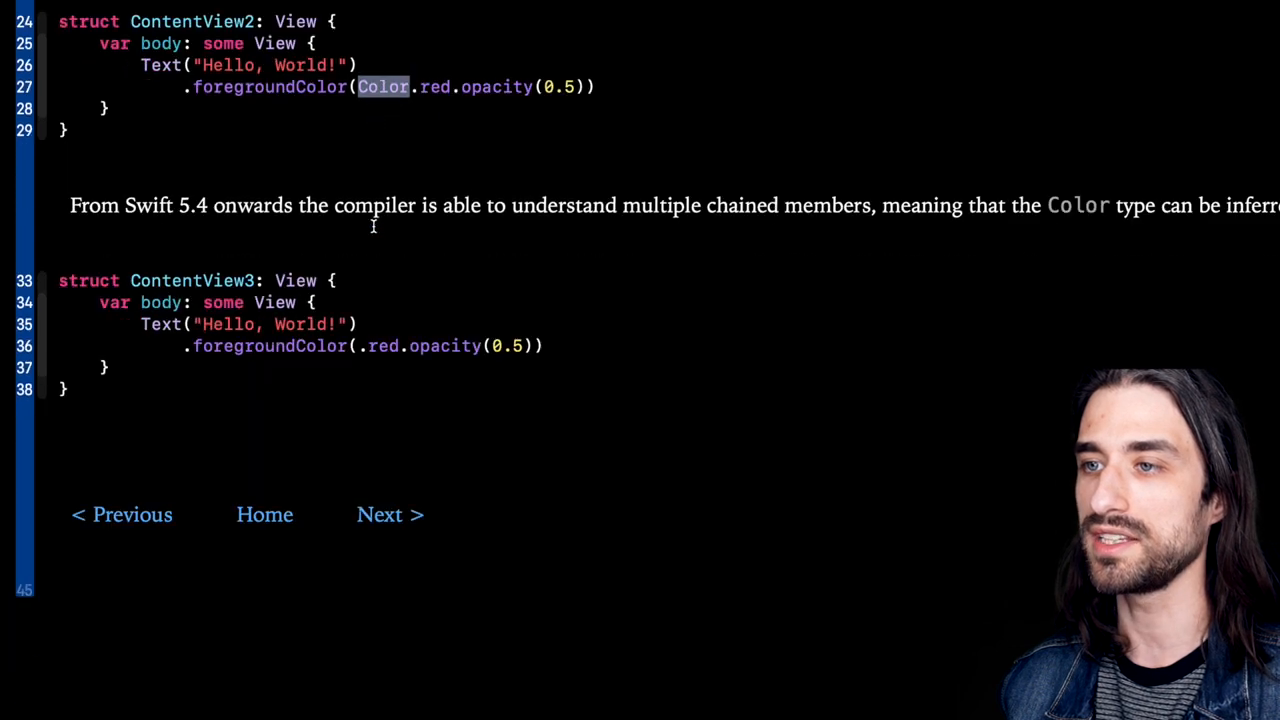
{"action": "scroll", "scroll_direction": "up", "scroll_amount": 3}
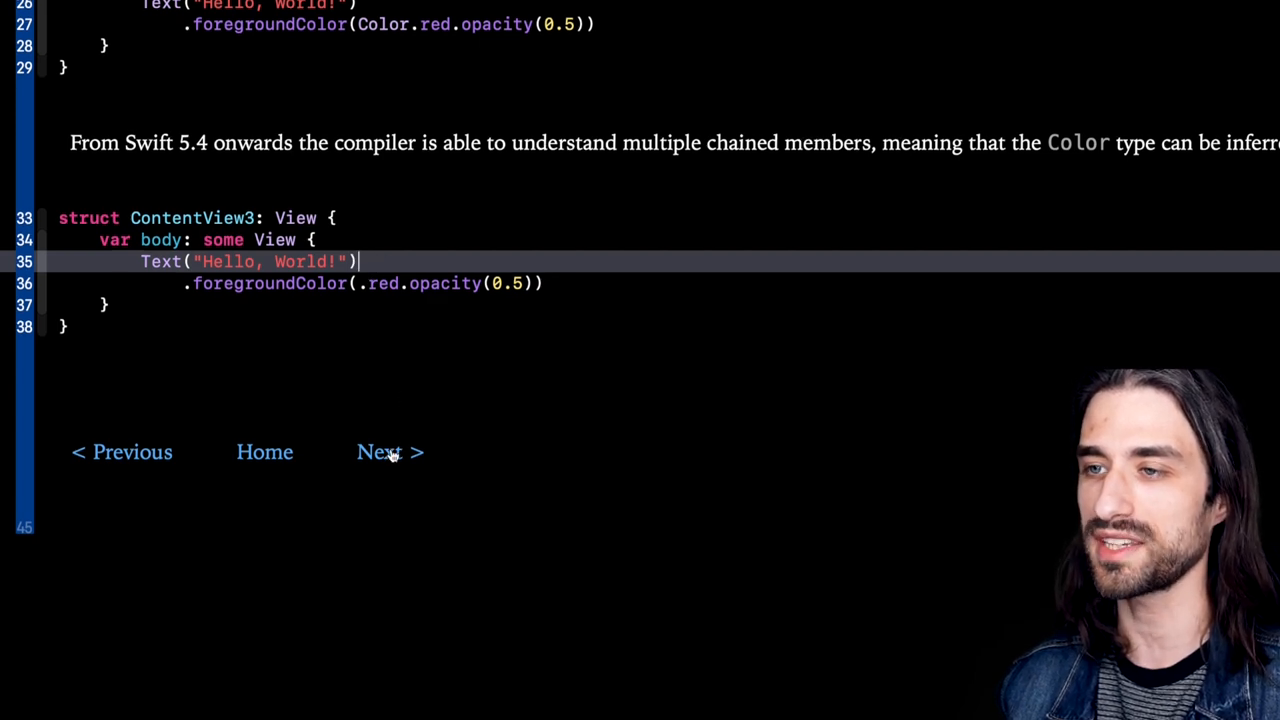
{"action": "left_click", "coordinate": [388, 452]}
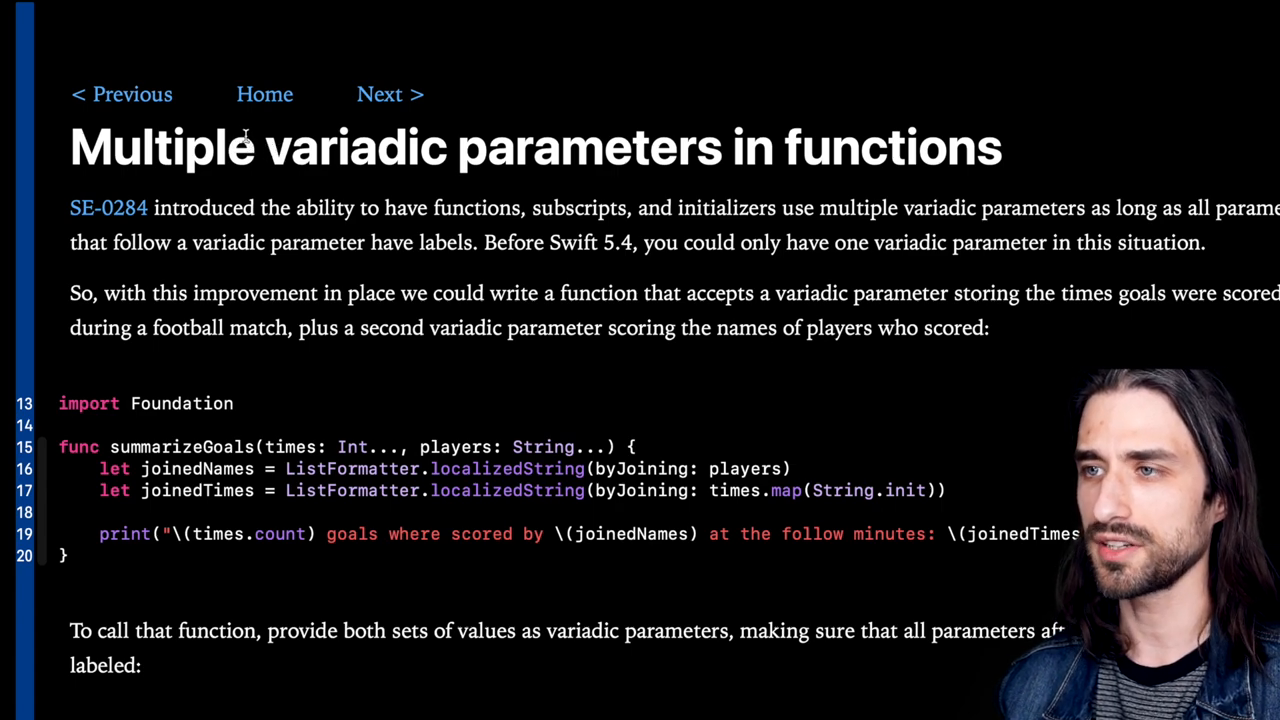
{"action": "scroll", "scroll_direction": "down", "scroll_amount": 3}
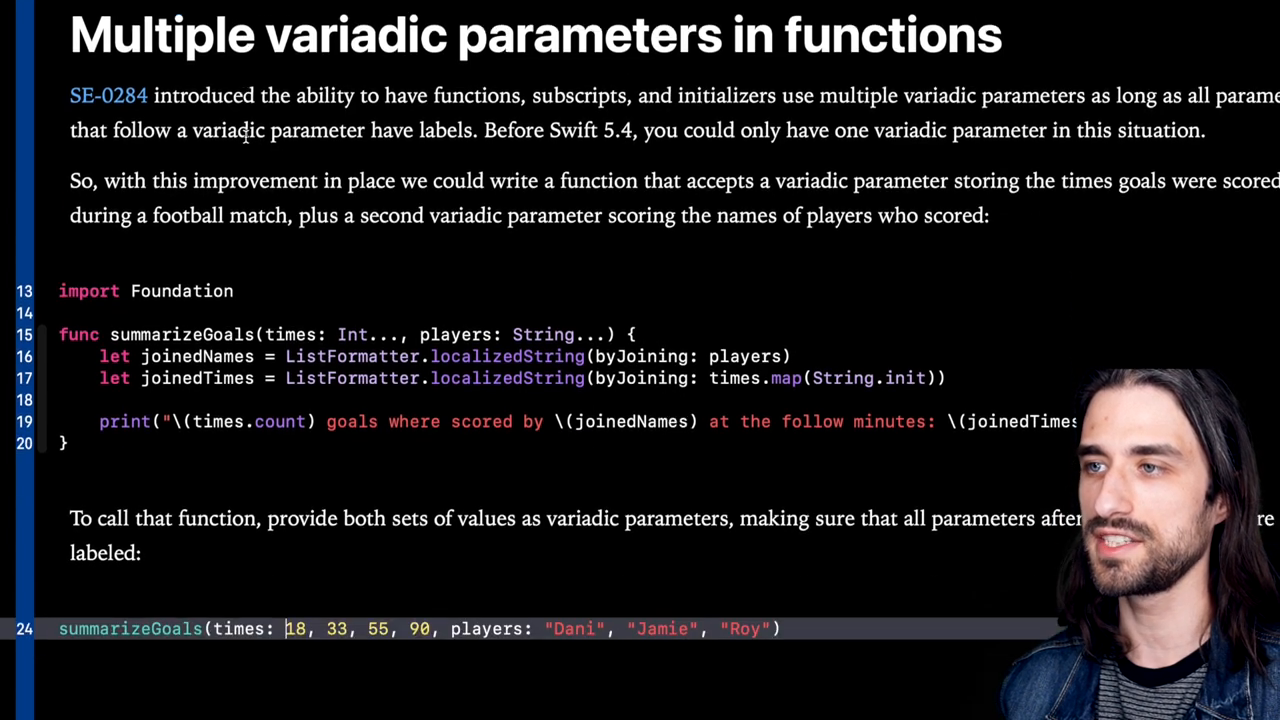
{"action": "scroll", "scroll_direction": "down", "scroll_amount": 3}
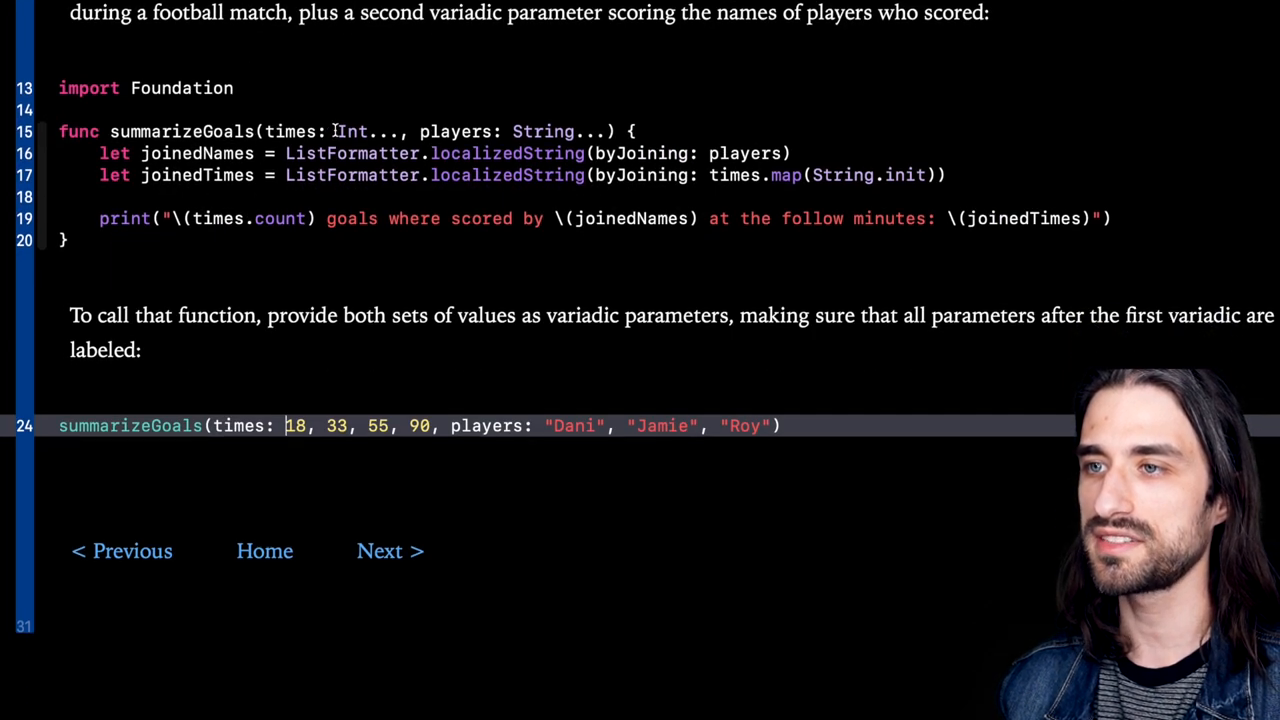
{"action": "double_click", "coordinate": [352, 132]}
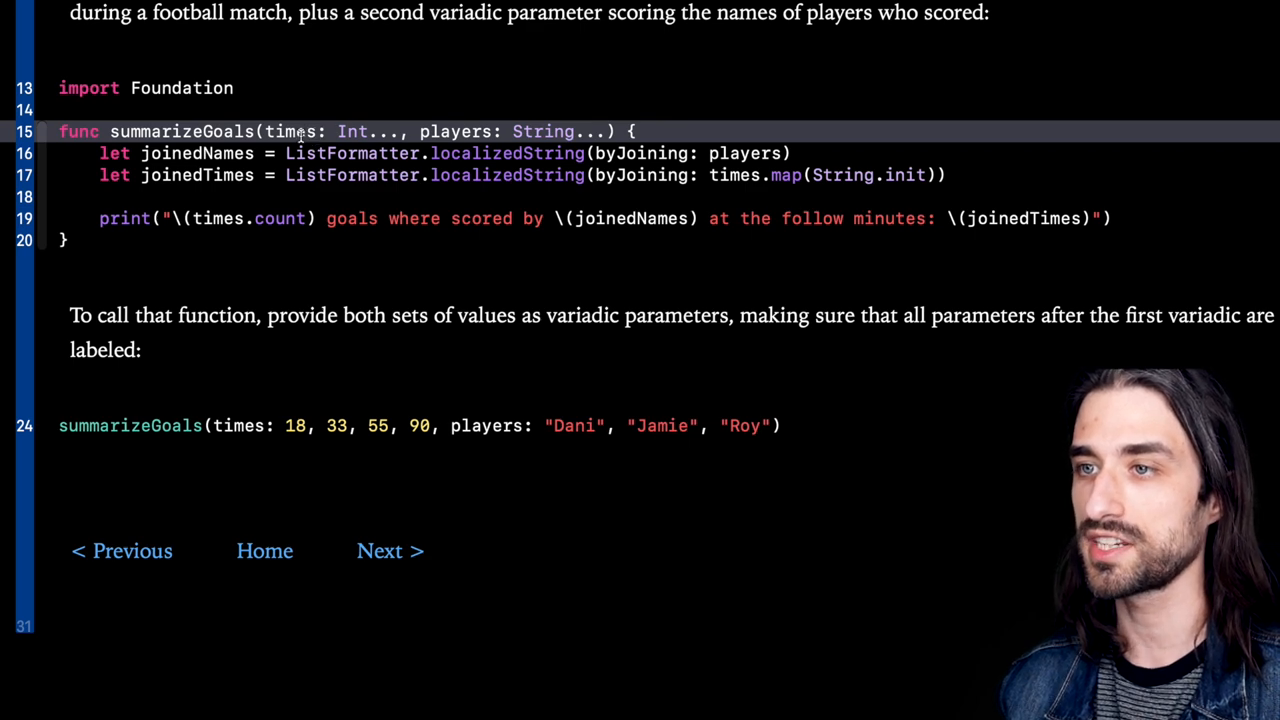
{"action": "left_click", "coordinate": [748, 176]}
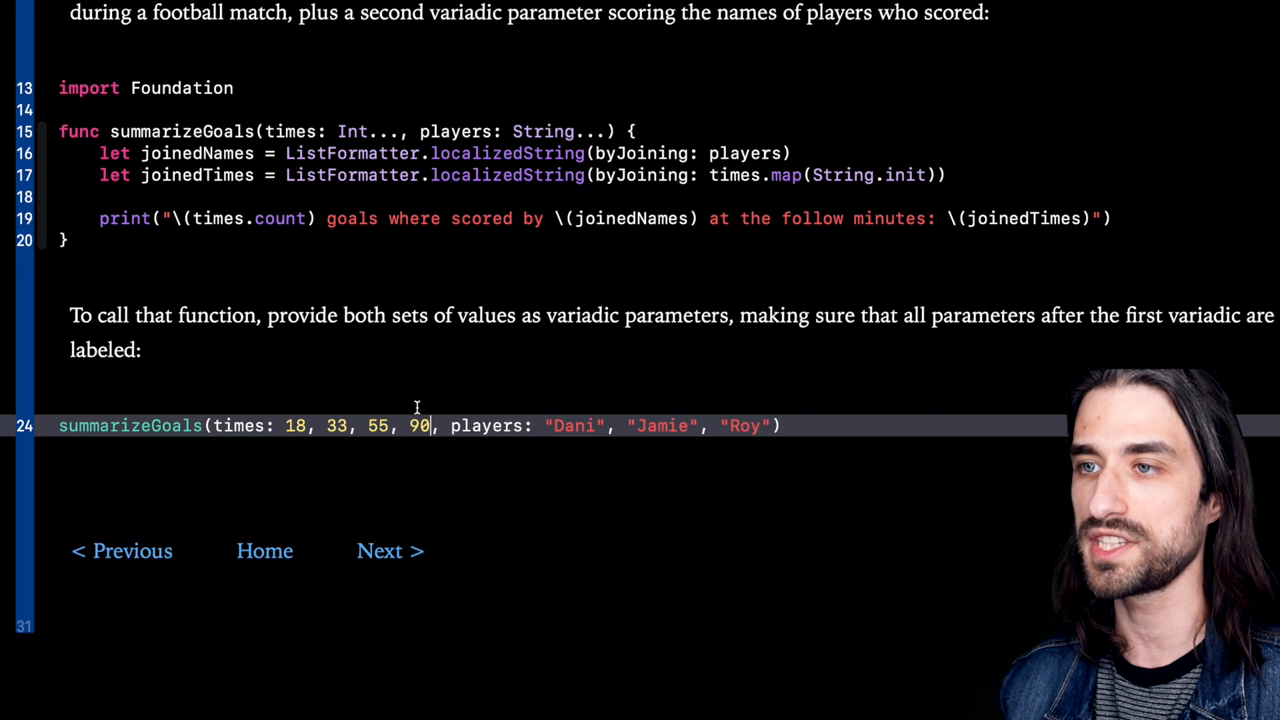
{"action": "mouse_move", "coordinate": [318, 238]}
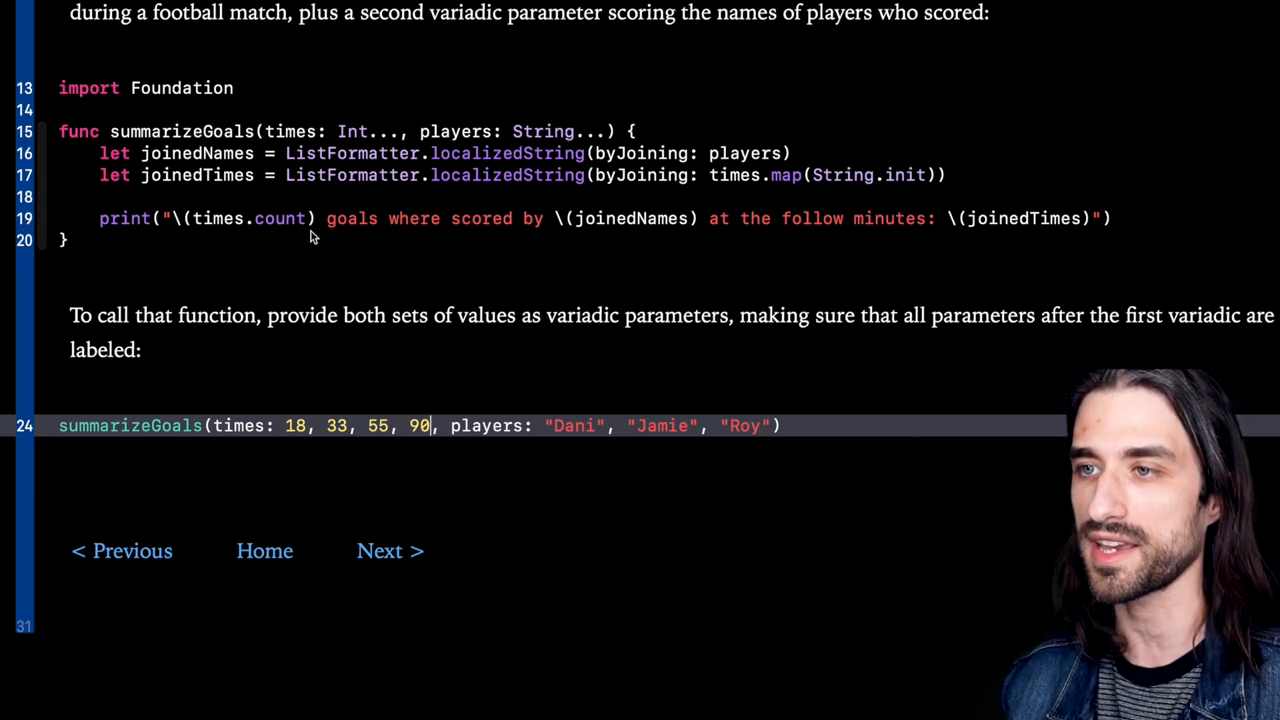
{"action": "mouse_move", "coordinate": [316, 144]}
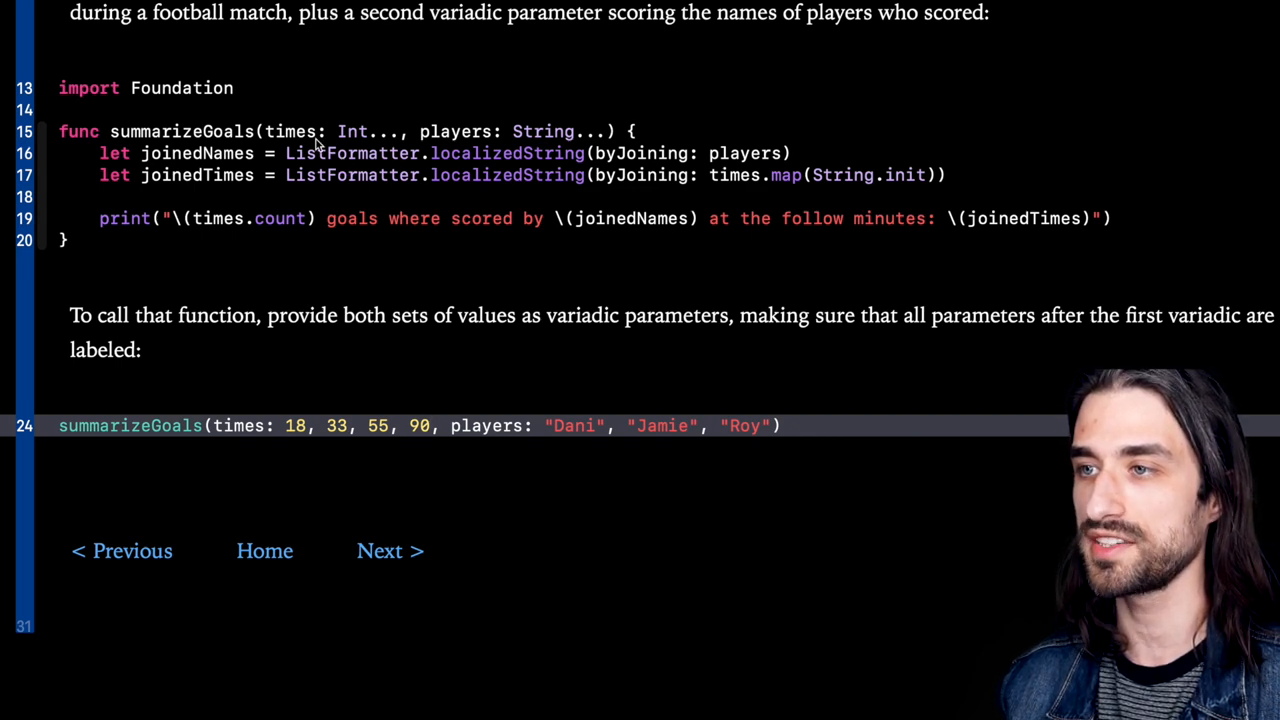
{"action": "mouse_move", "coordinate": [364, 148]}
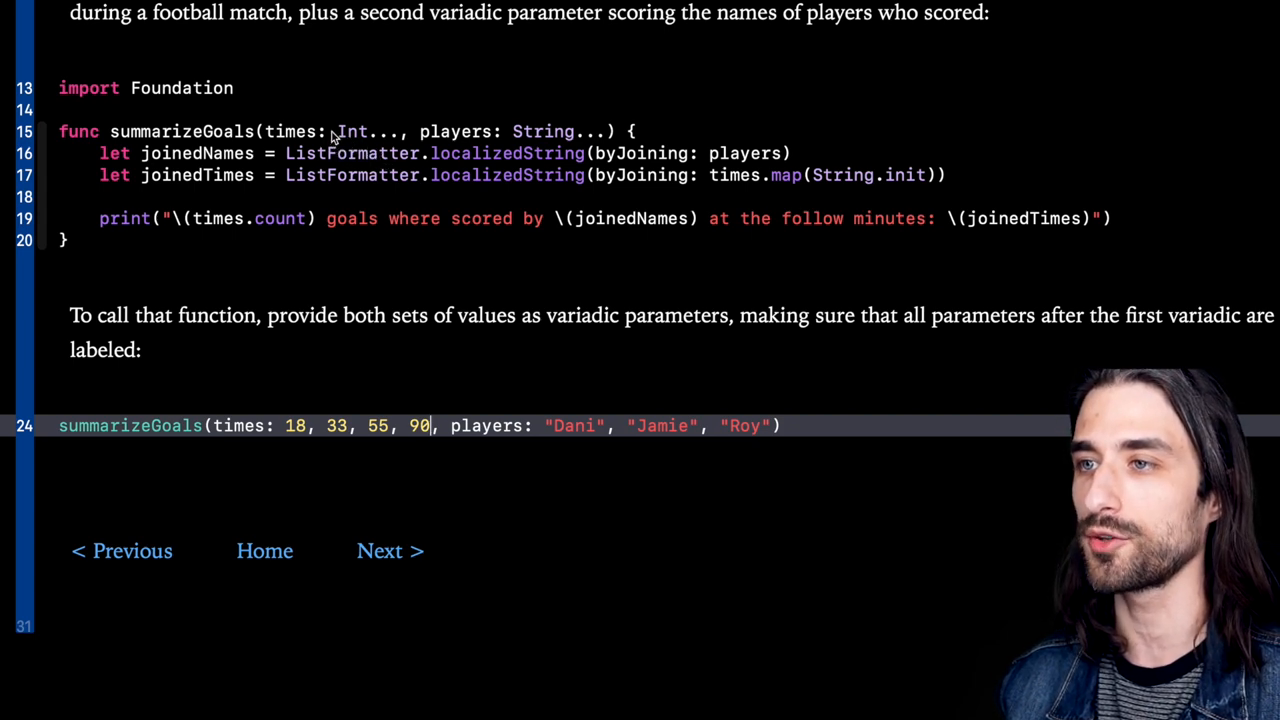
{"action": "mouse_move", "coordinate": [360, 160]}
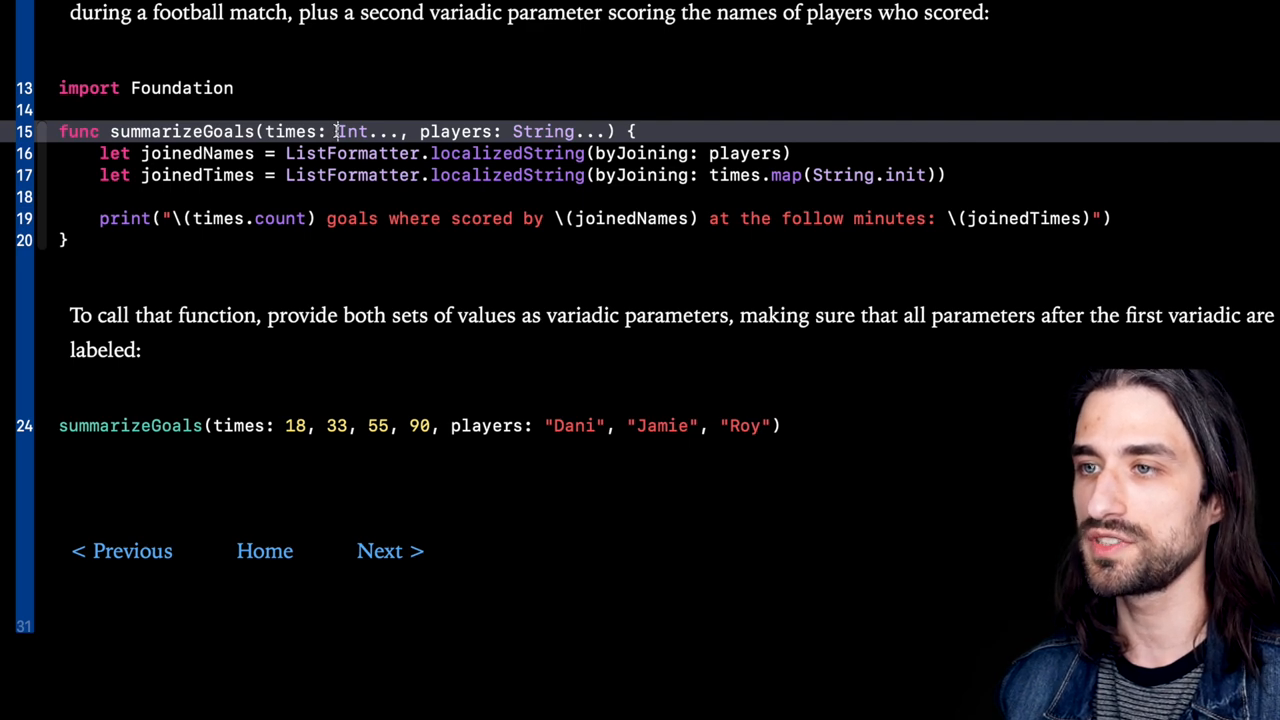
{"action": "double_click", "coordinate": [296, 132]}
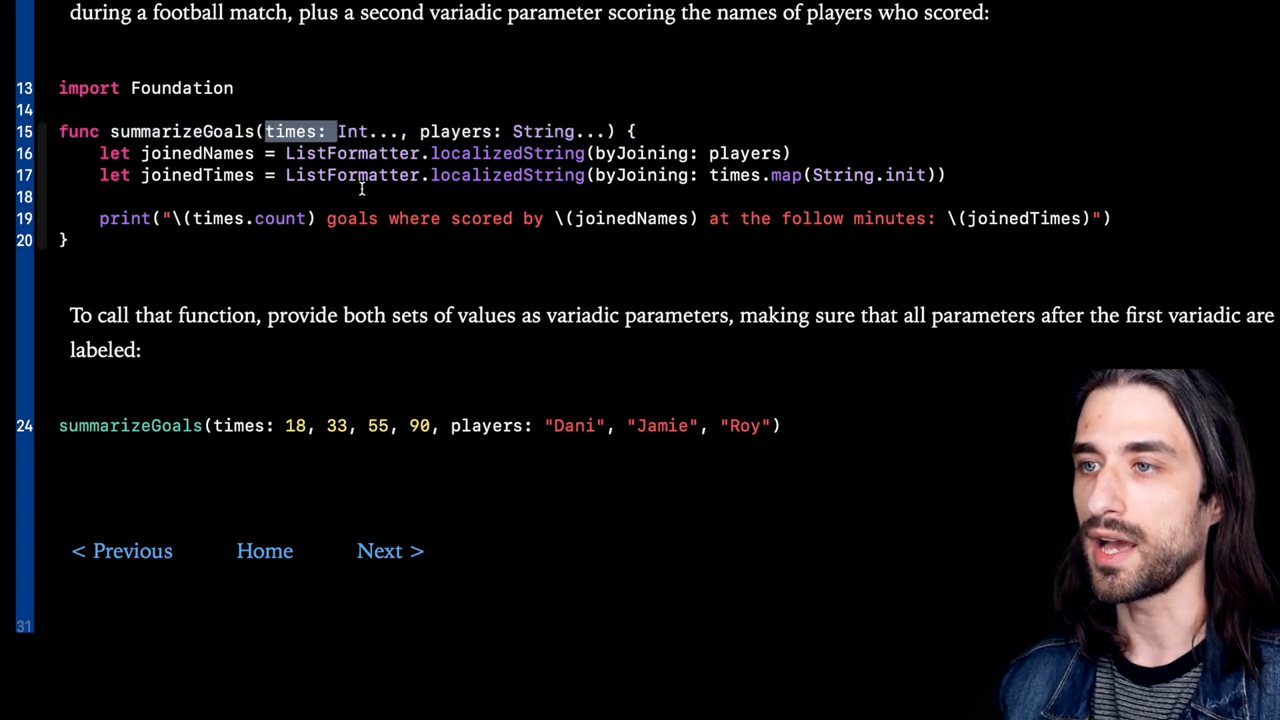
{"action": "mouse_move", "coordinate": [278, 430]}
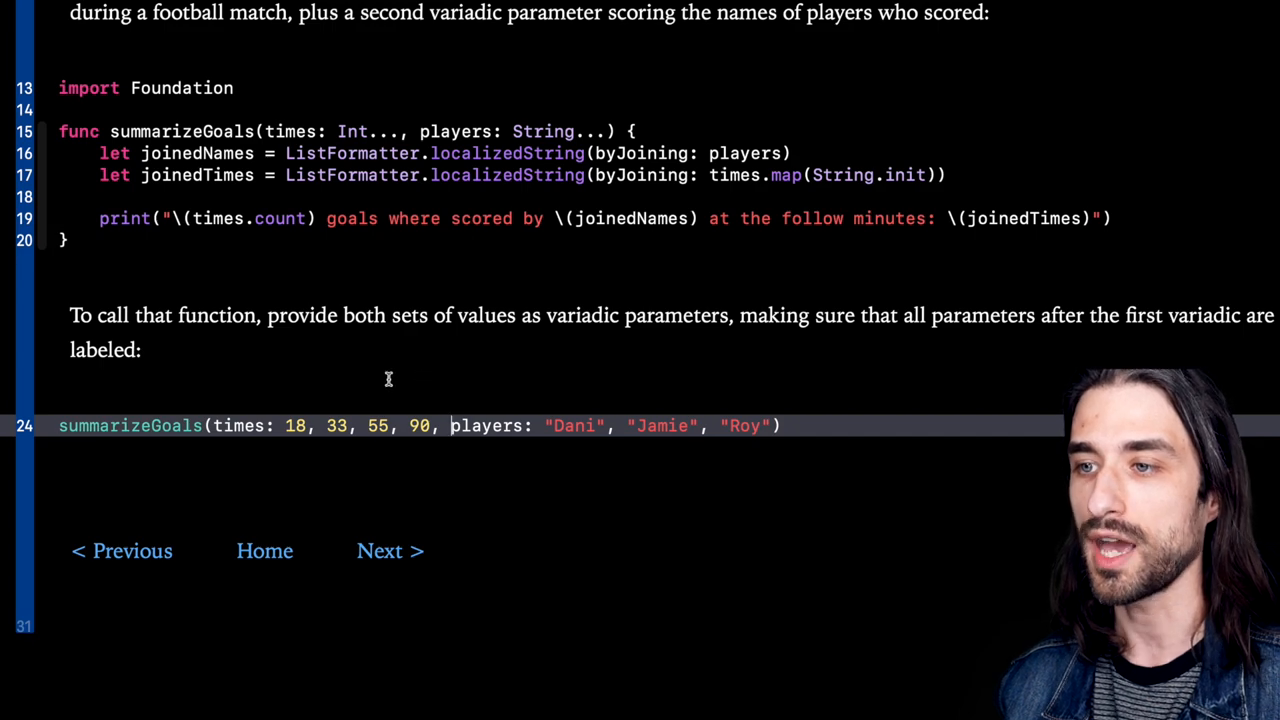
{"action": "mouse_move", "coordinate": [420, 520]}
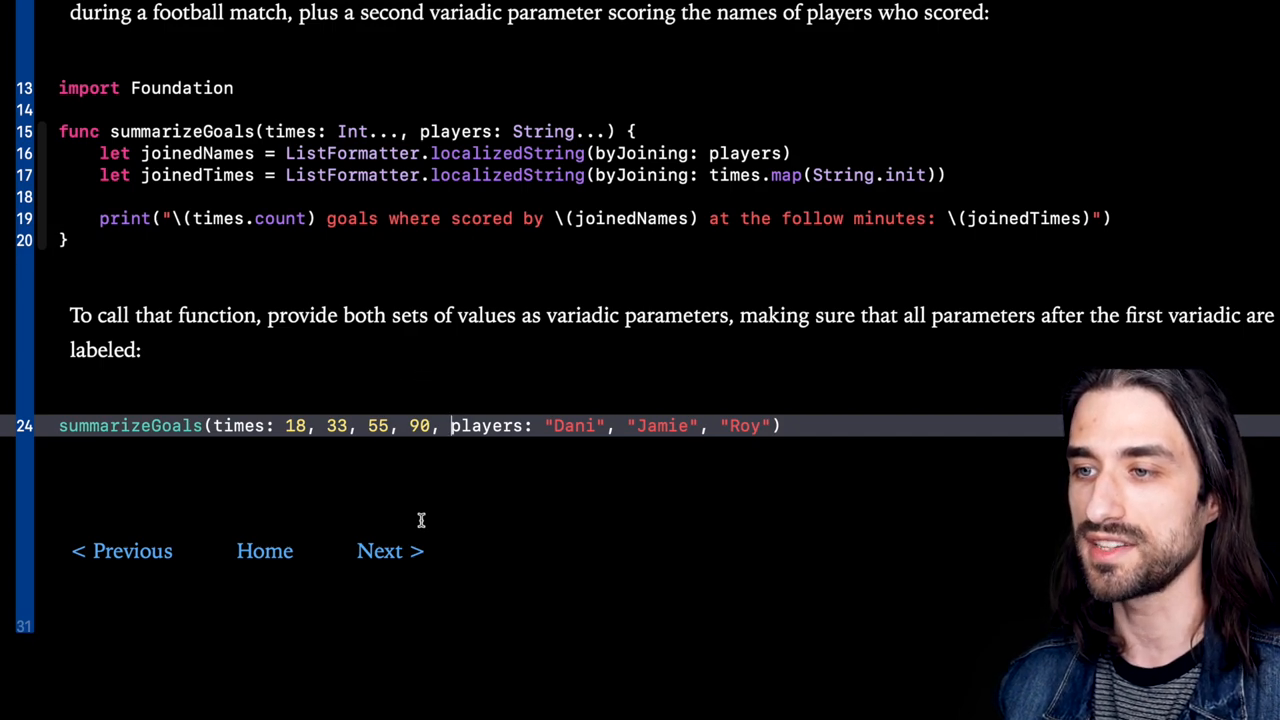
Step: Review the makeCookies example and point out the first of its three nested add() functions
{"action": "left_click", "coordinate": [390, 550]}
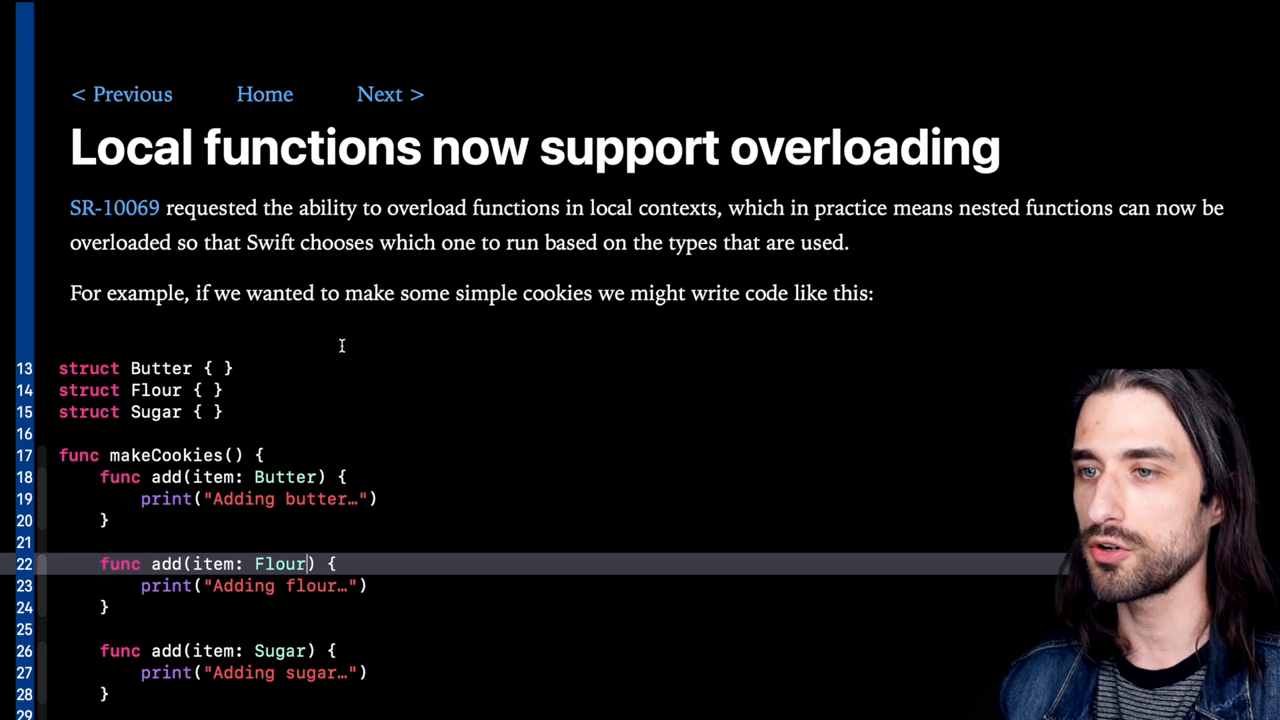
{"action": "scroll", "scroll_direction": "down", "scroll_amount": 3}
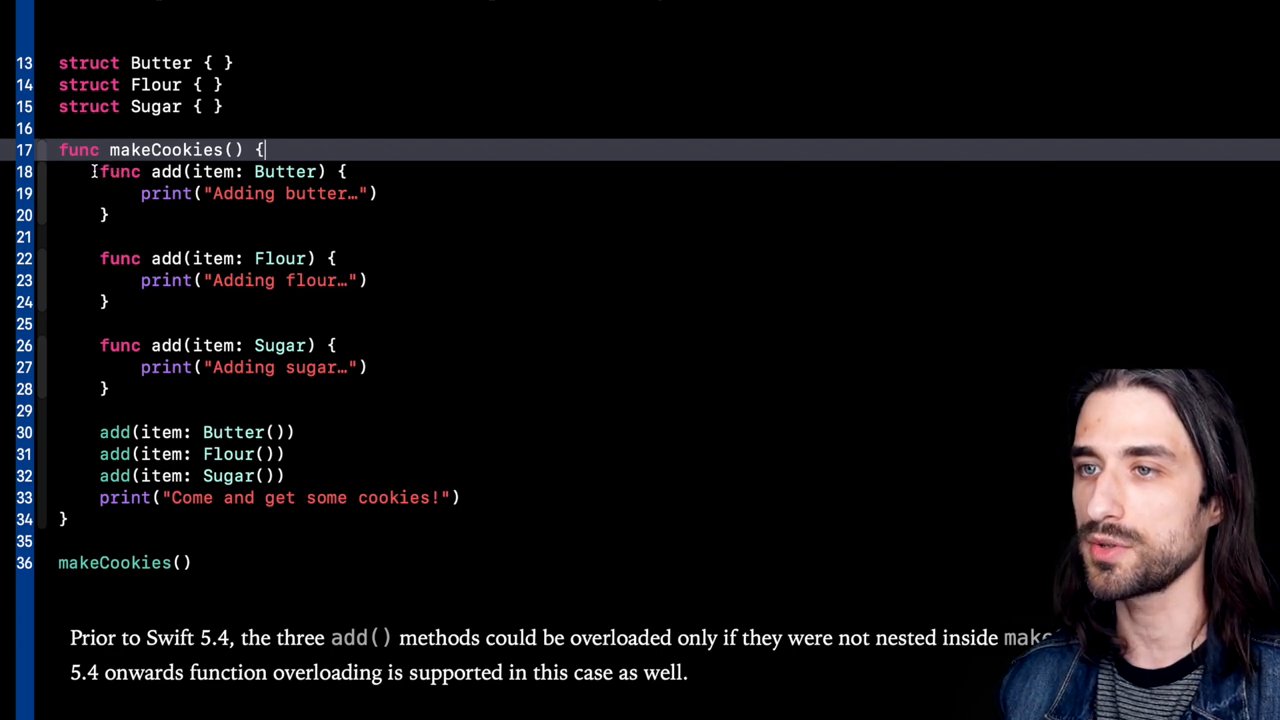
{"action": "left_click_drag", "start_coordinate": [92, 172], "coordinate": [116, 388]}
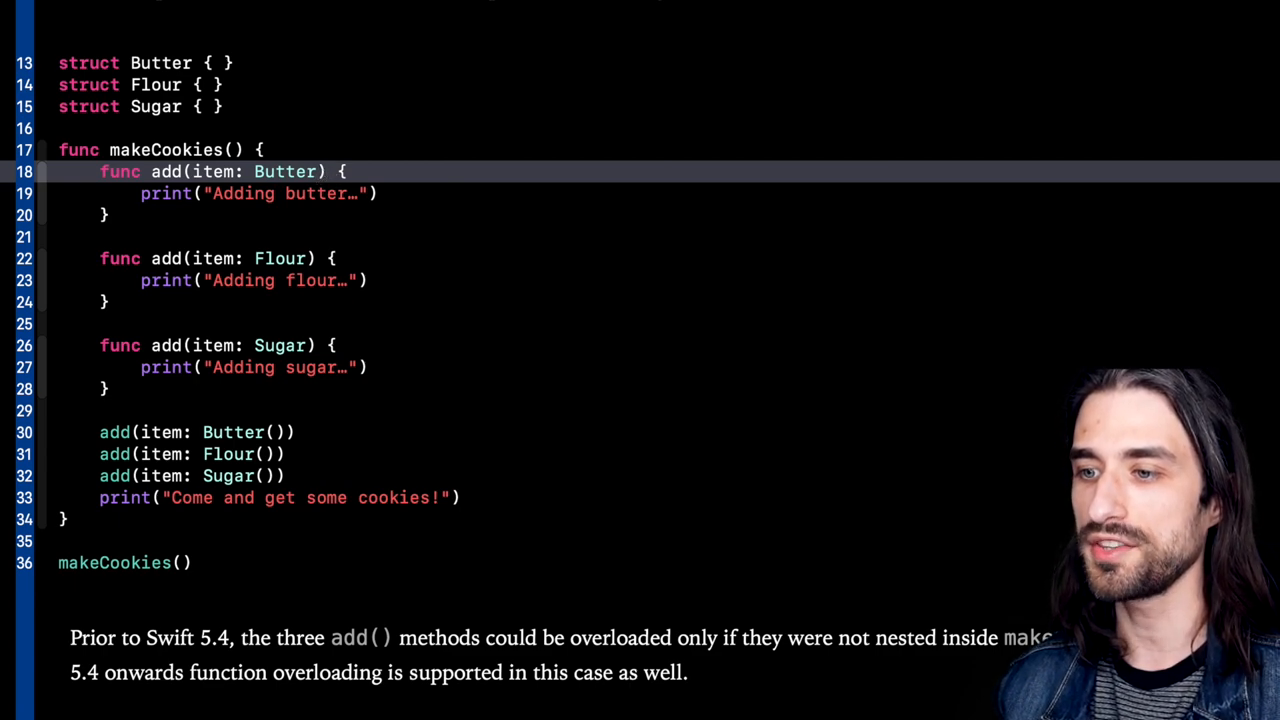
{"action": "left_click", "coordinate": [388, 94]}
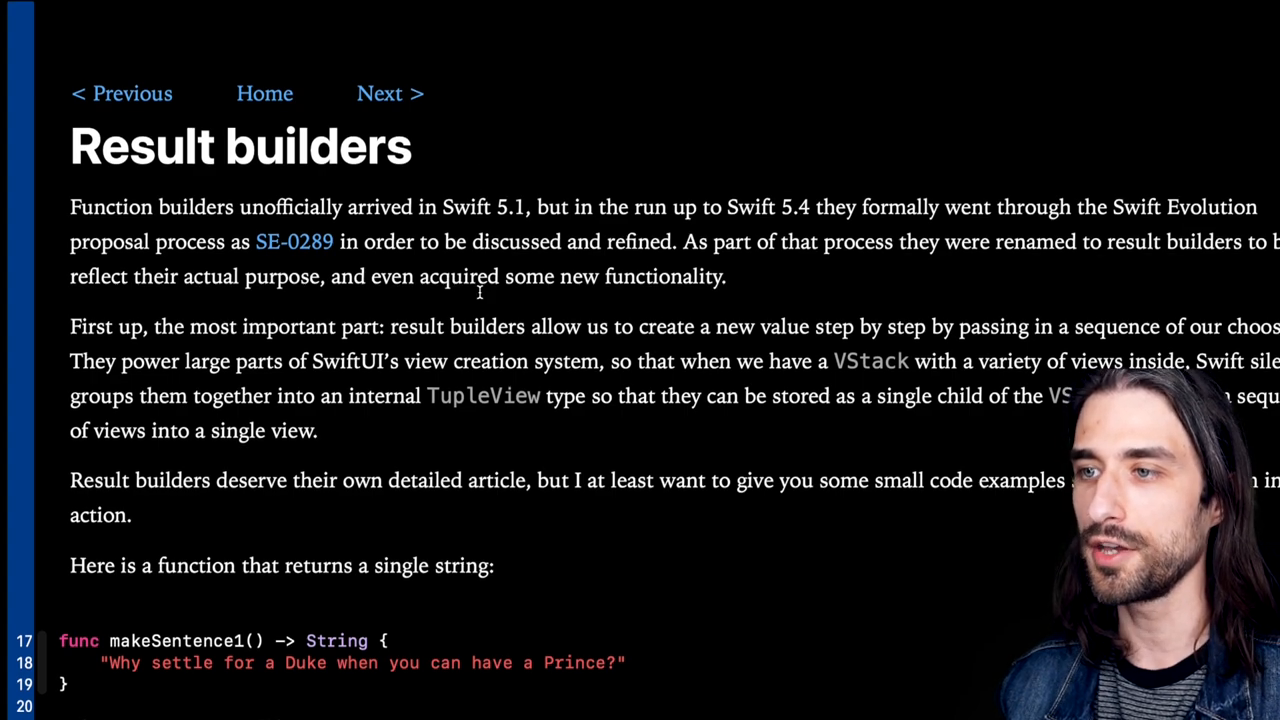
{"action": "scroll", "scroll_direction": "down", "scroll_amount": 3}
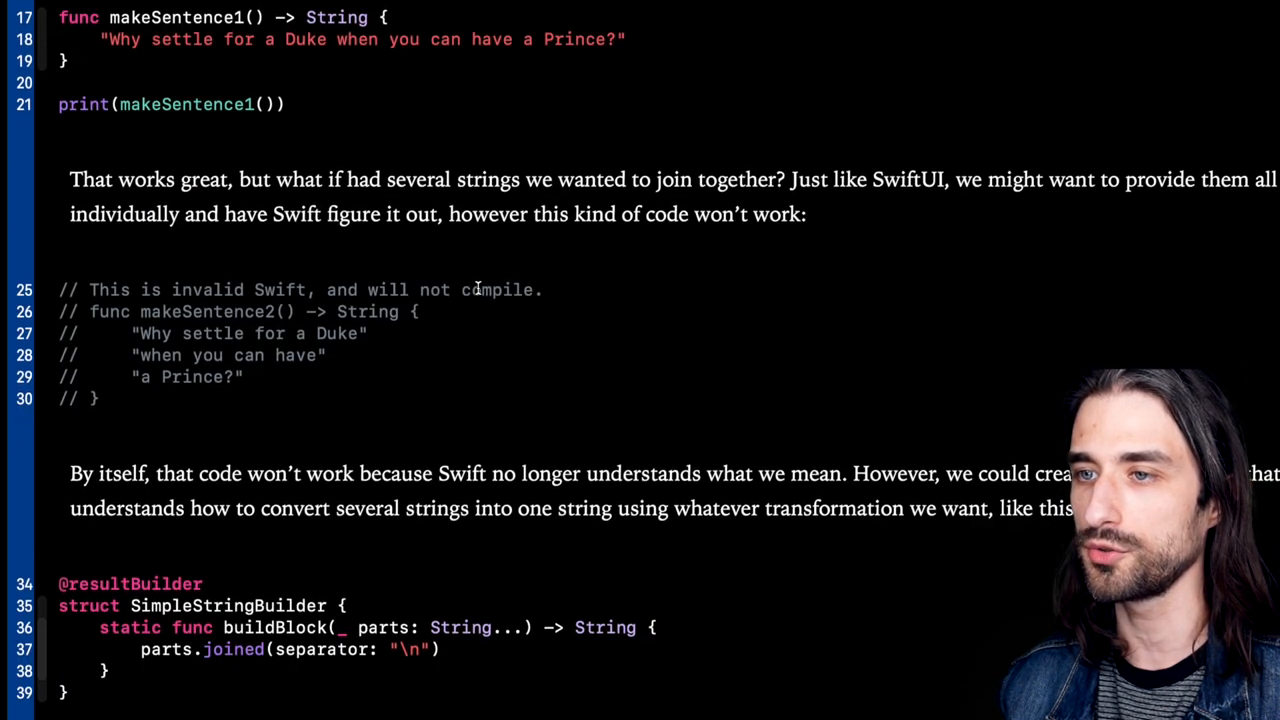
{"action": "scroll", "scroll_direction": "down", "scroll_amount": 3}
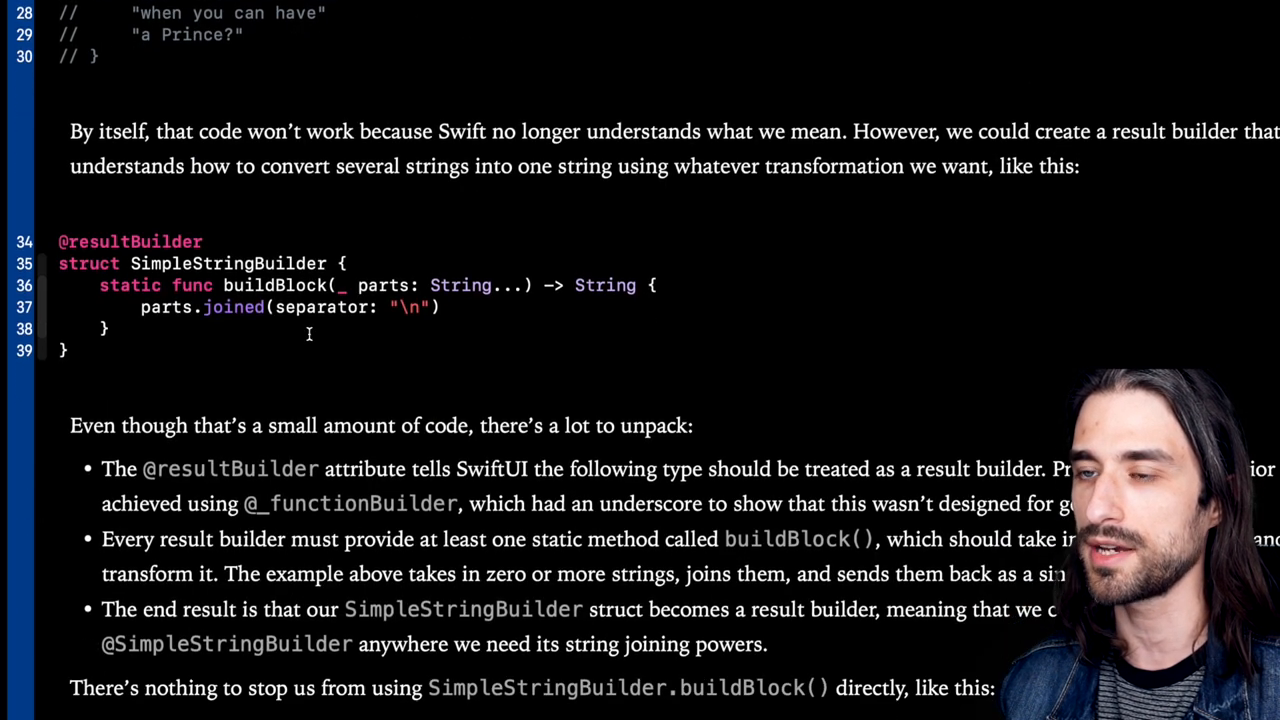
{"action": "scroll", "scroll_direction": "down", "scroll_amount": 3}
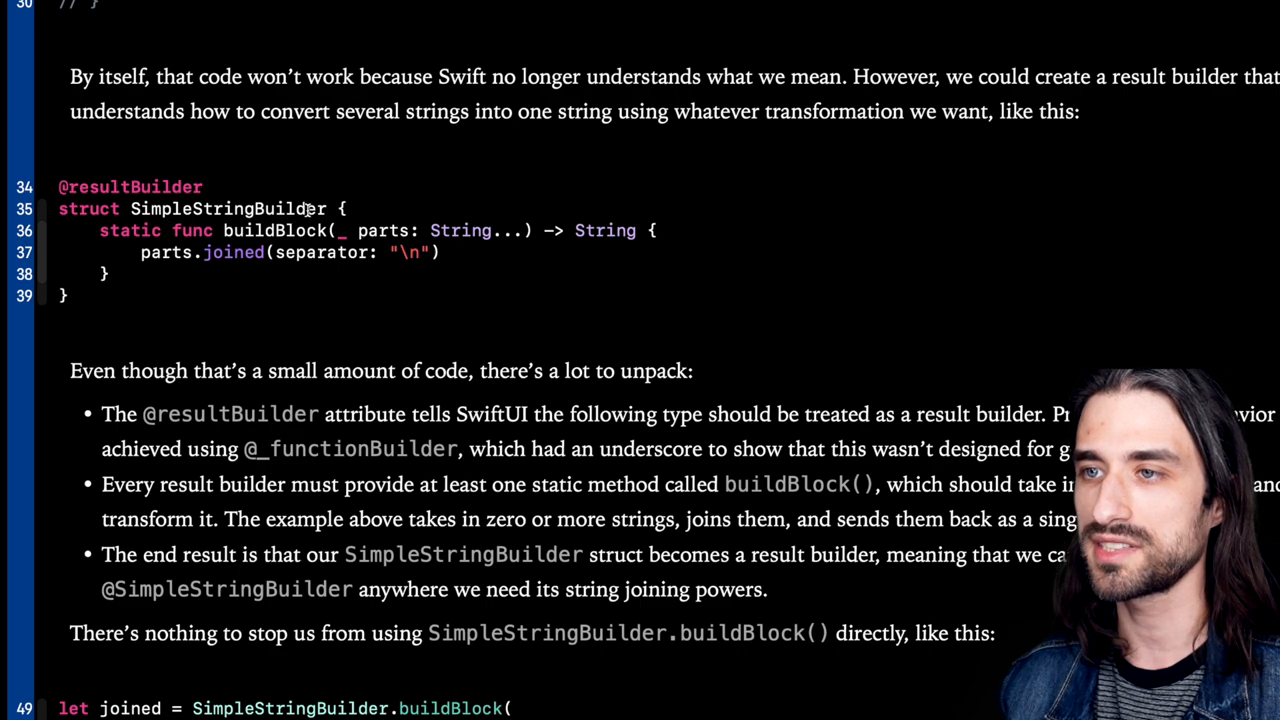
{"action": "double_click", "coordinate": [228, 208]}
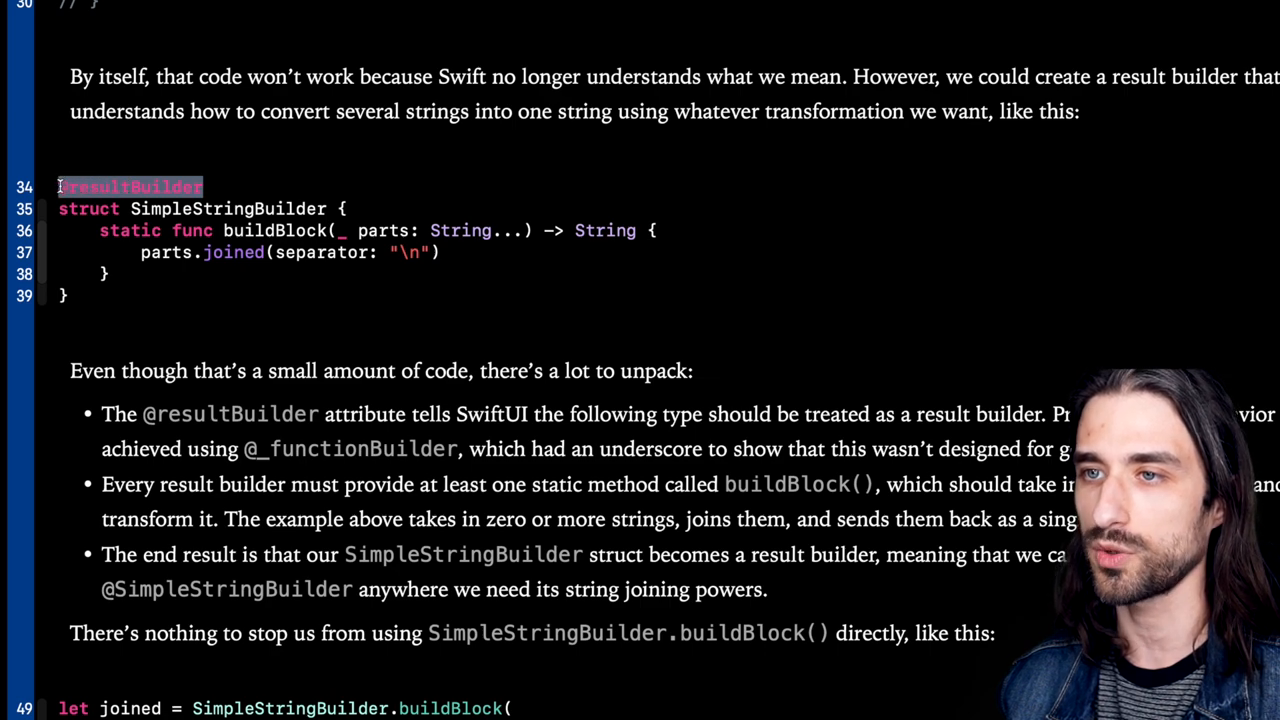
{"action": "left_click", "coordinate": [244, 188]}
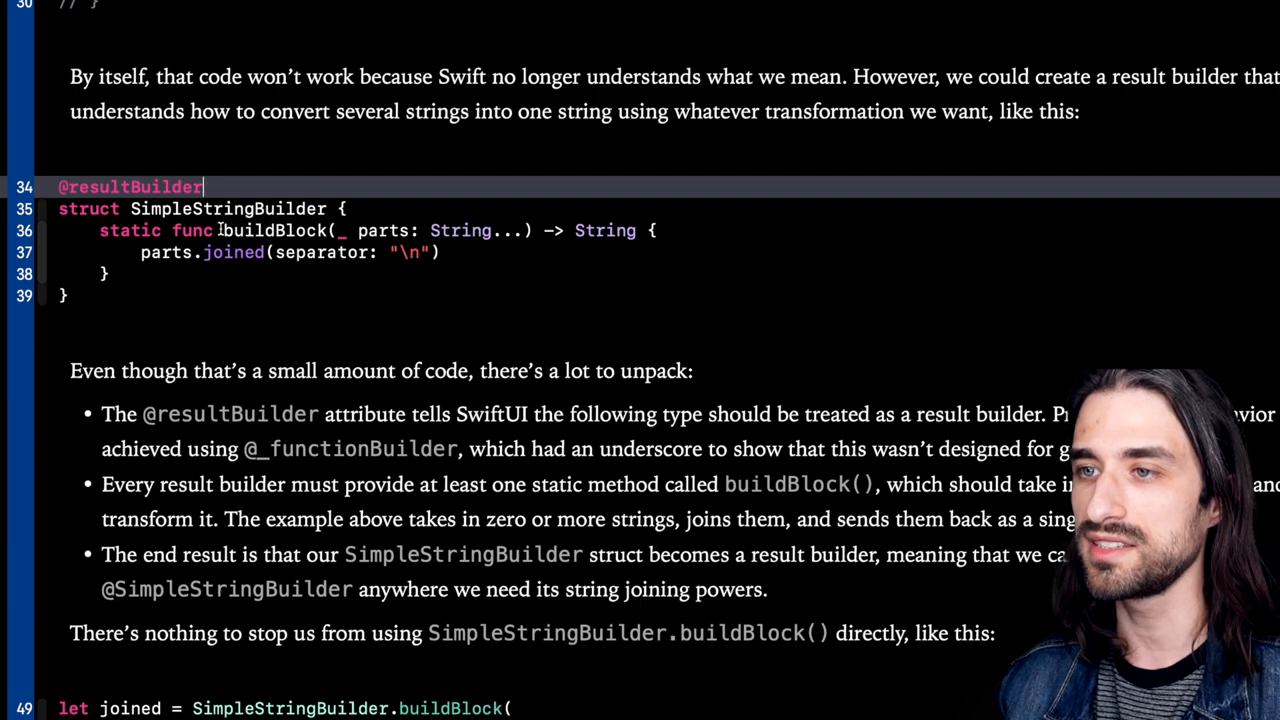
Step: Highlight buildBlock, its String type and parts parameter, then reach the direct buildBlock call with print(joined)
{"action": "double_click", "coordinate": [272, 230]}
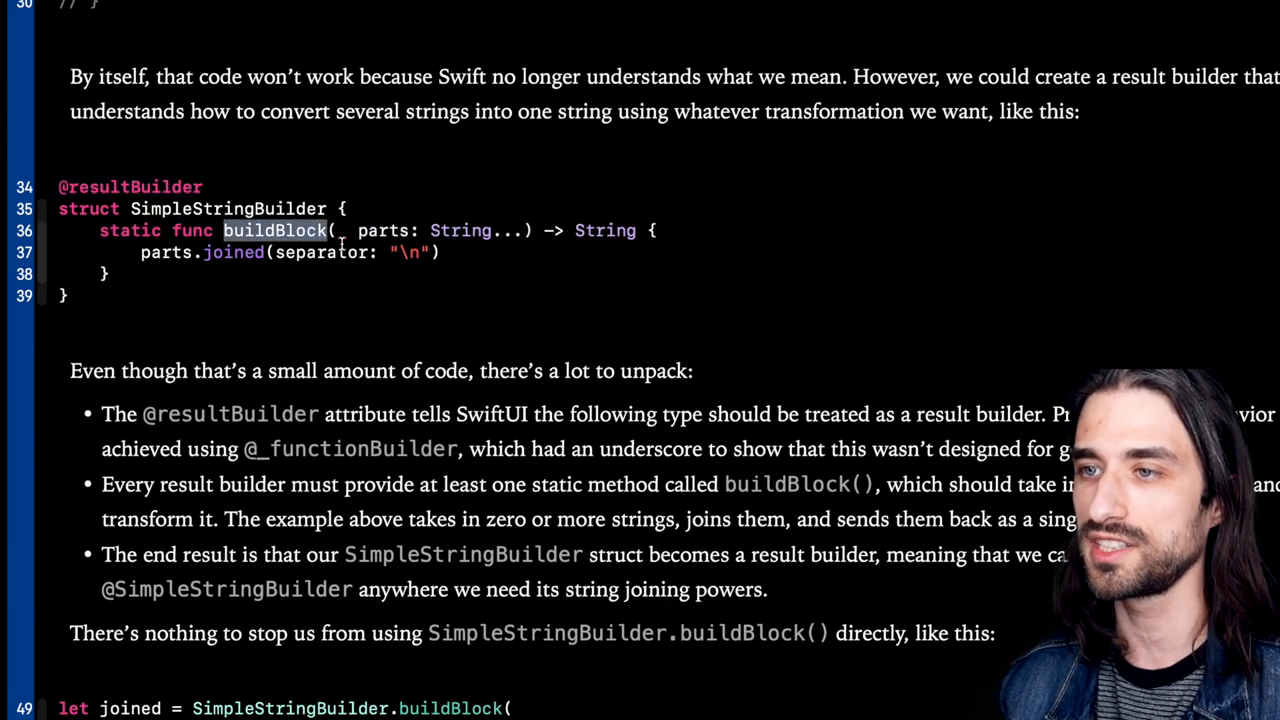
{"action": "left_click", "coordinate": [436, 230]}
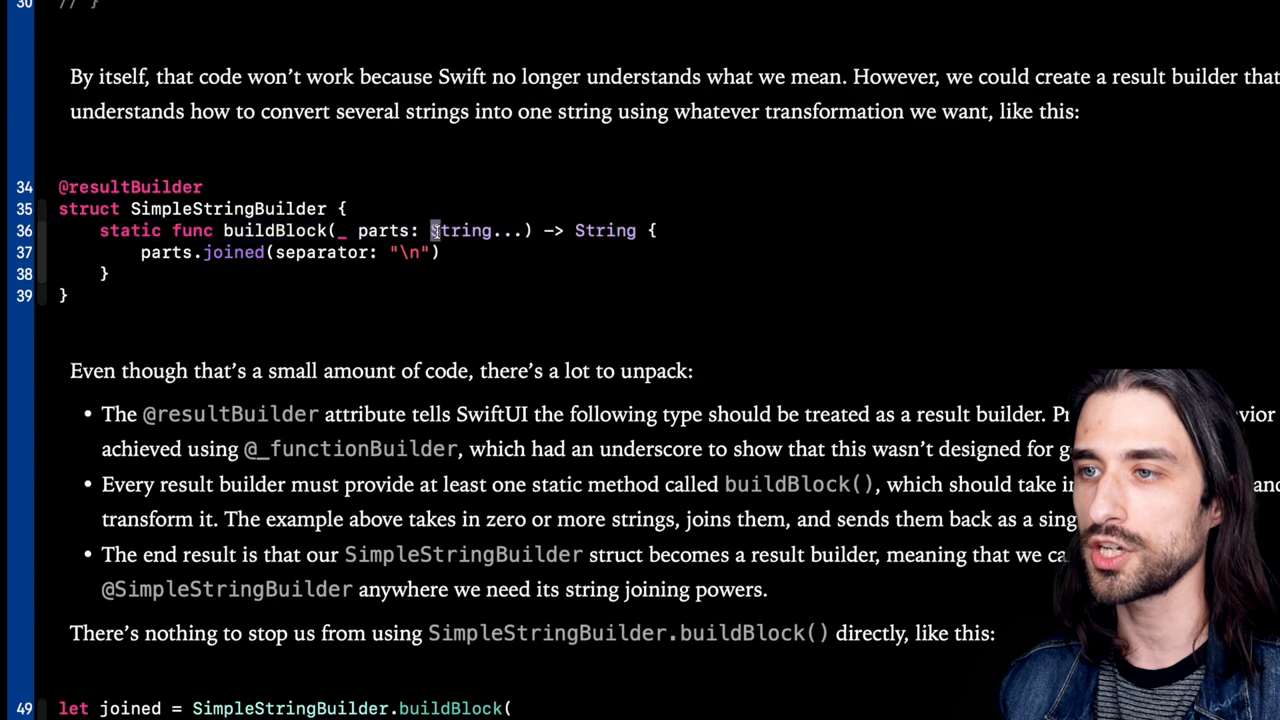
{"action": "double_click", "coordinate": [478, 232]}
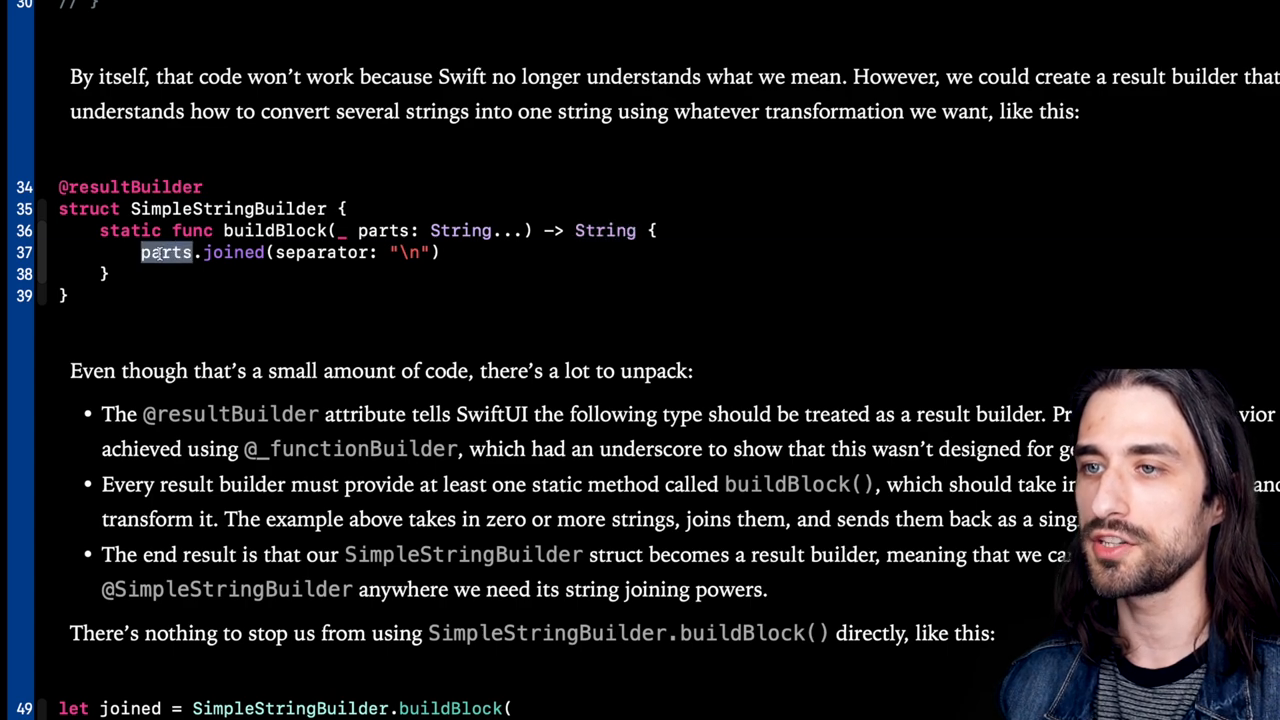
{"action": "scroll", "scroll_direction": "down", "scroll_amount": 3}
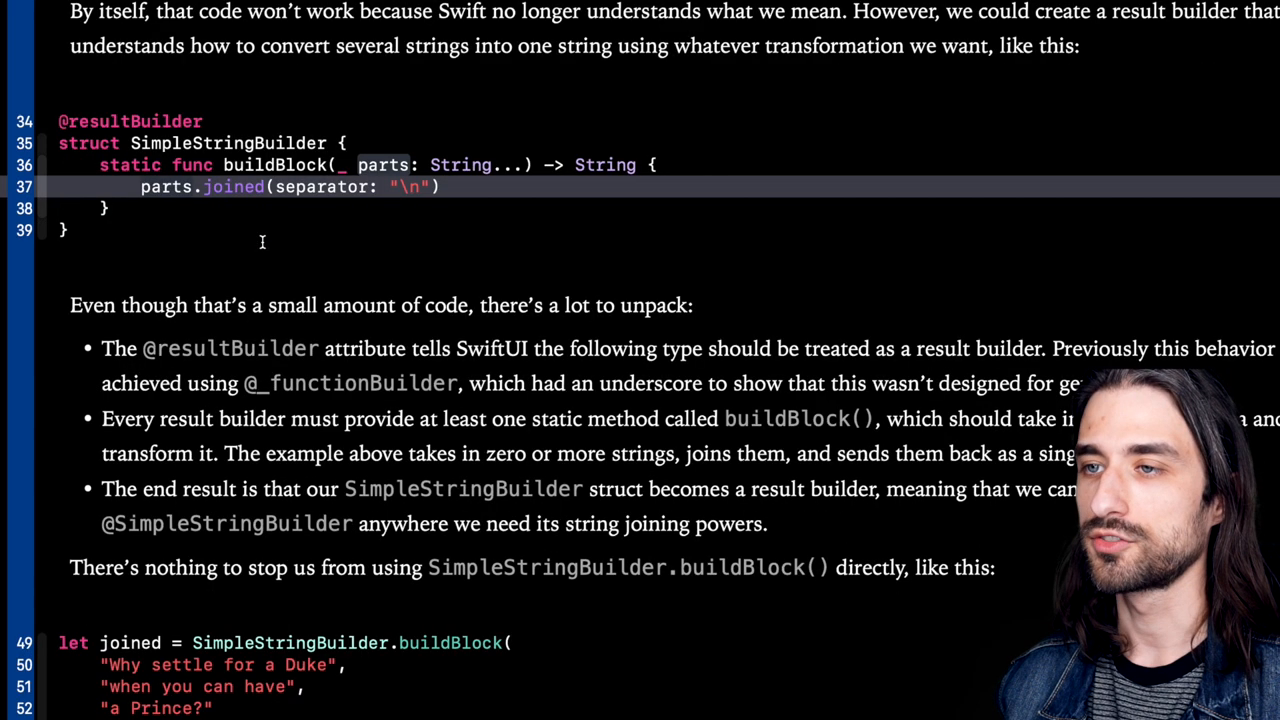
{"action": "scroll", "scroll_direction": "down", "scroll_amount": 3}
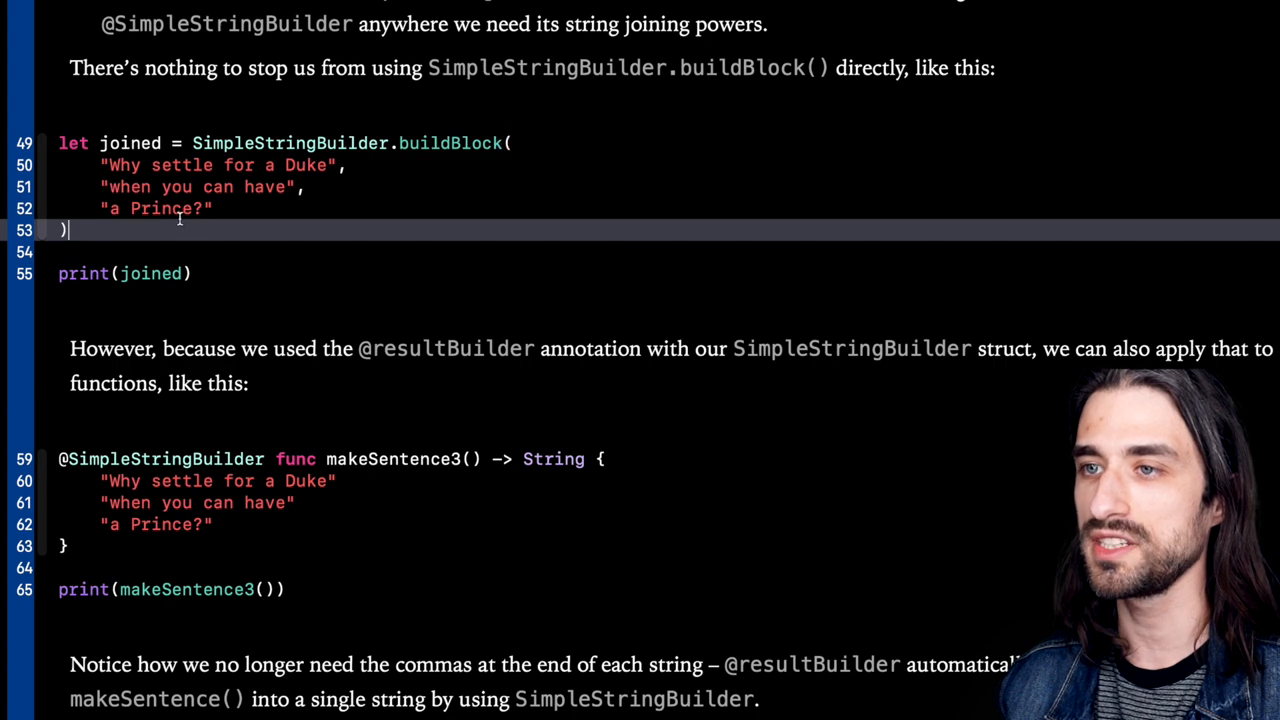
{"action": "scroll", "scroll_direction": "down", "scroll_amount": 3}
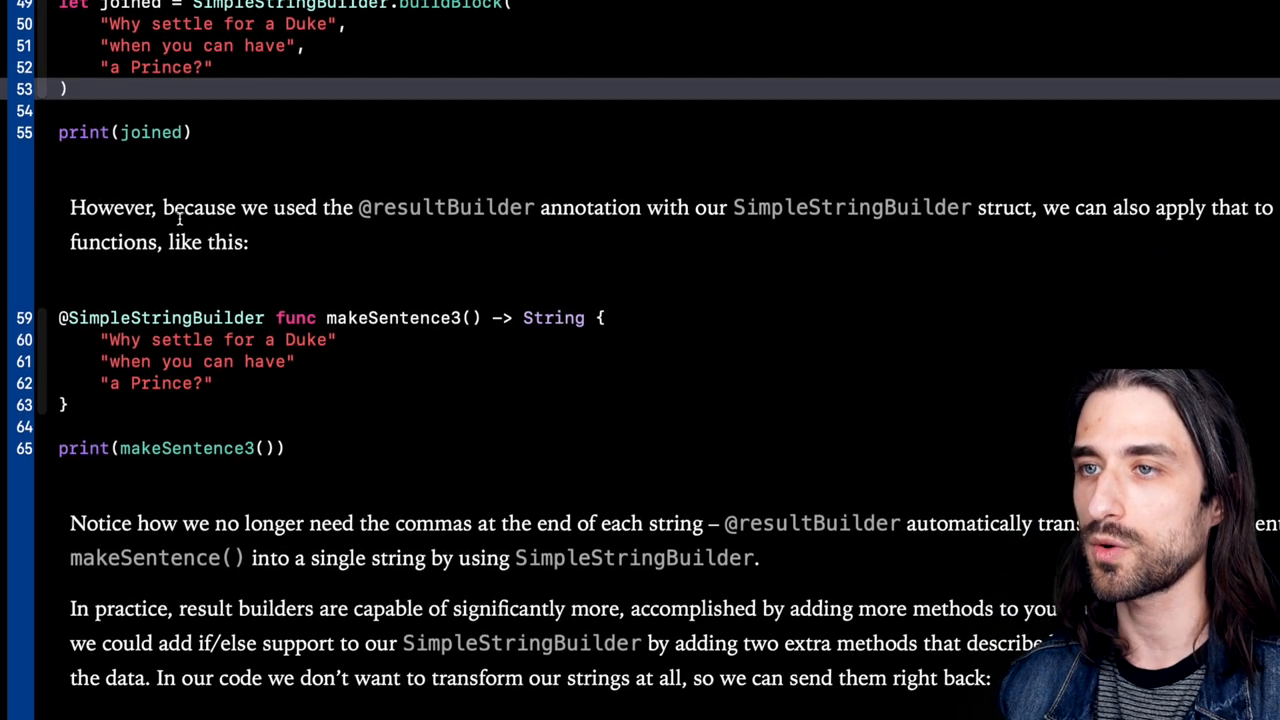
{"action": "scroll", "scroll_direction": "down", "scroll_amount": 3}
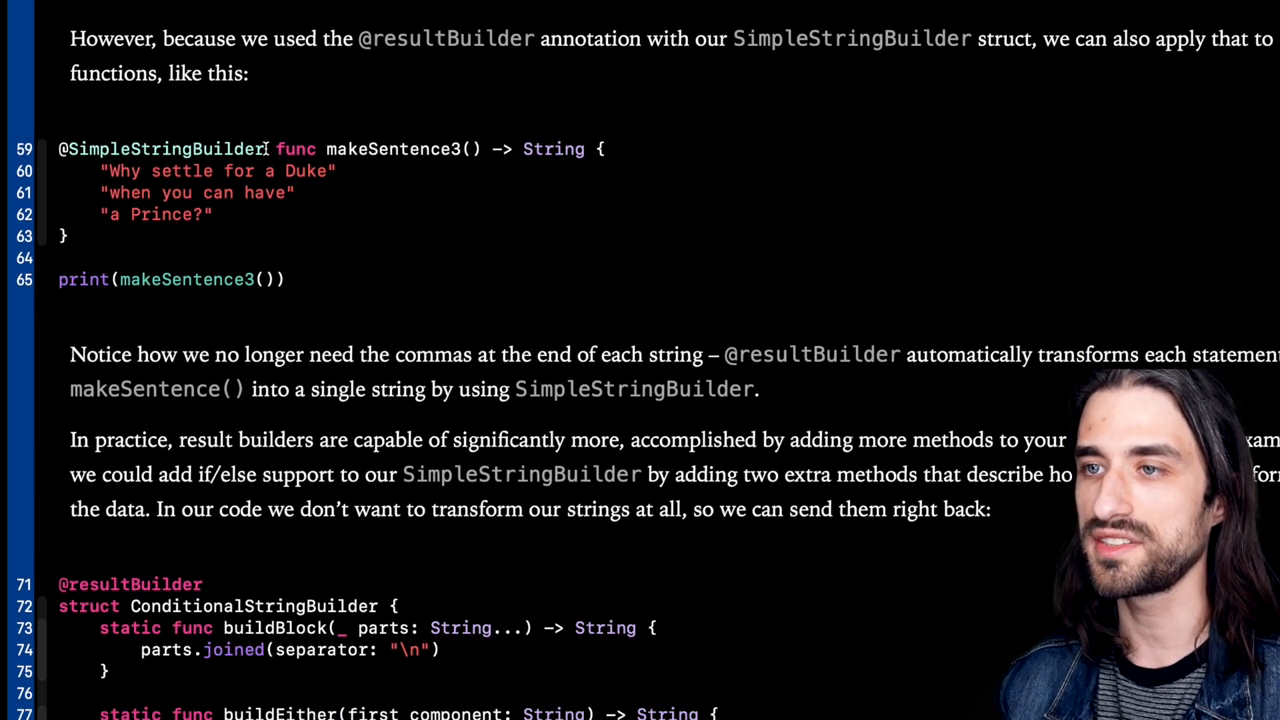
{"action": "double_click", "coordinate": [164, 148]}
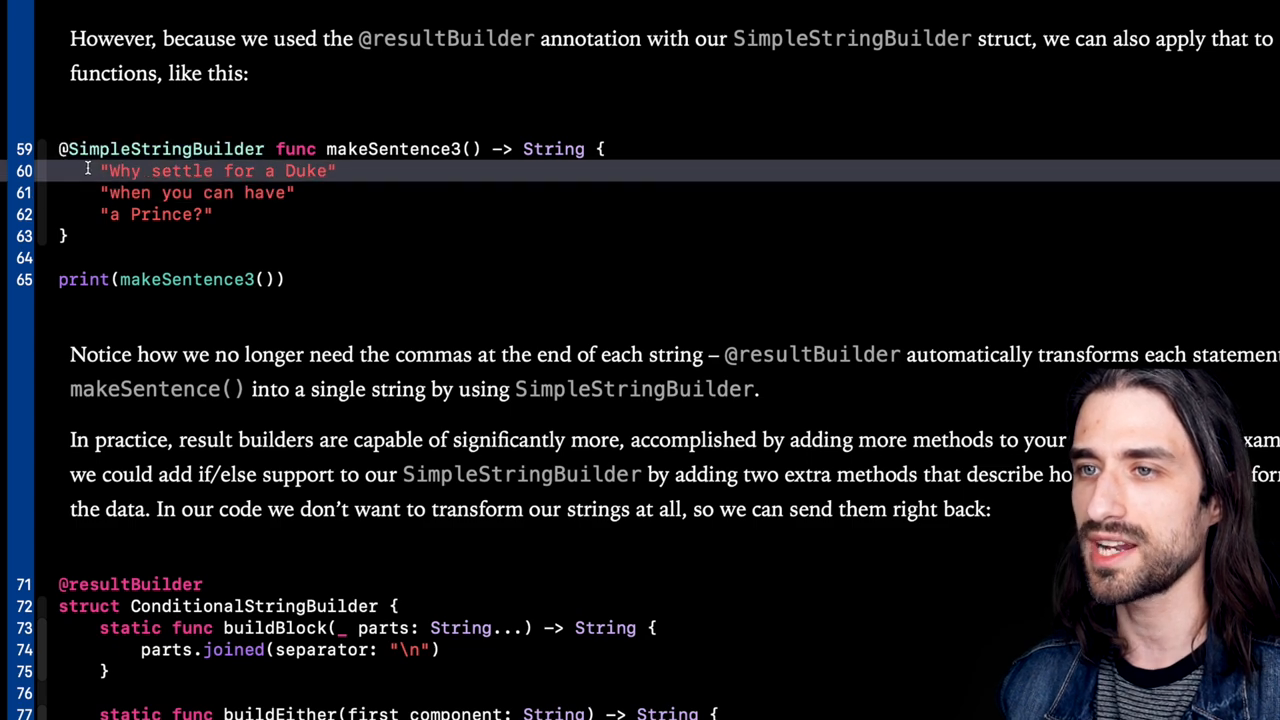
{"action": "left_click", "coordinate": [104, 214]}
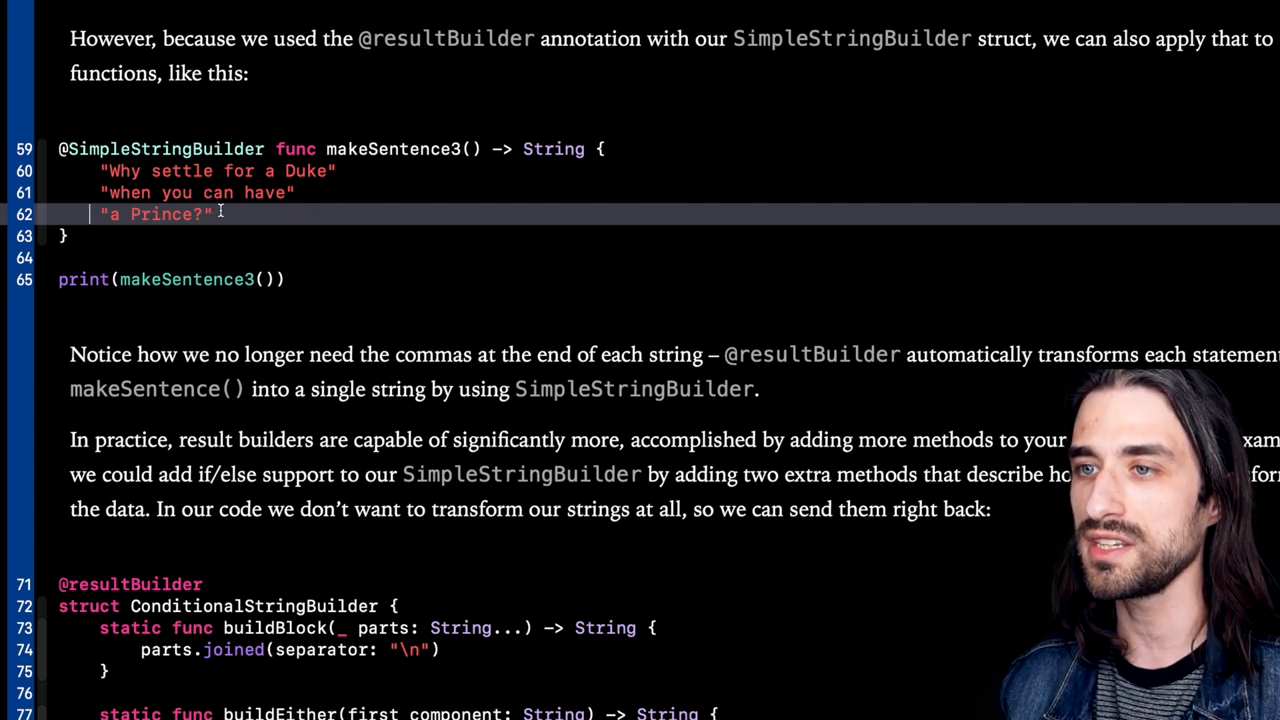
{"action": "left_click_drag", "start_coordinate": [220, 214], "coordinate": [100, 170]}
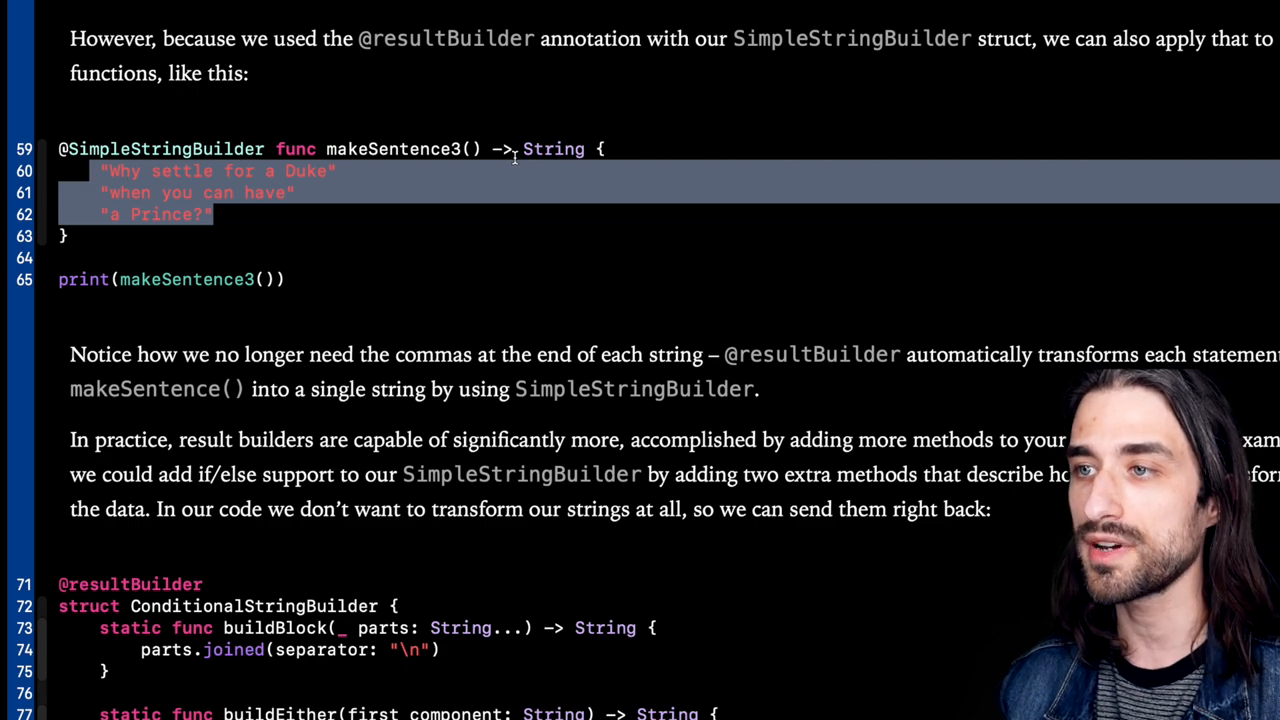
{"action": "double_click", "coordinate": [552, 148]}
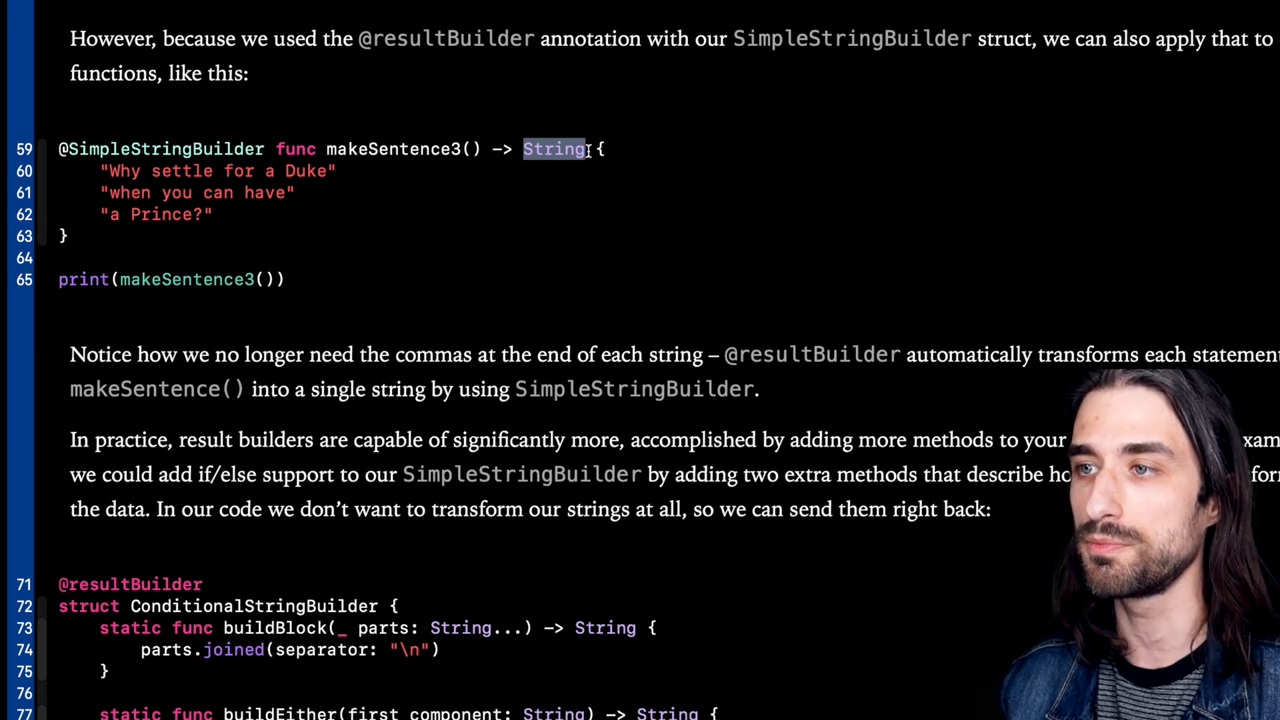
{"action": "mouse_move", "coordinate": [228, 212]}
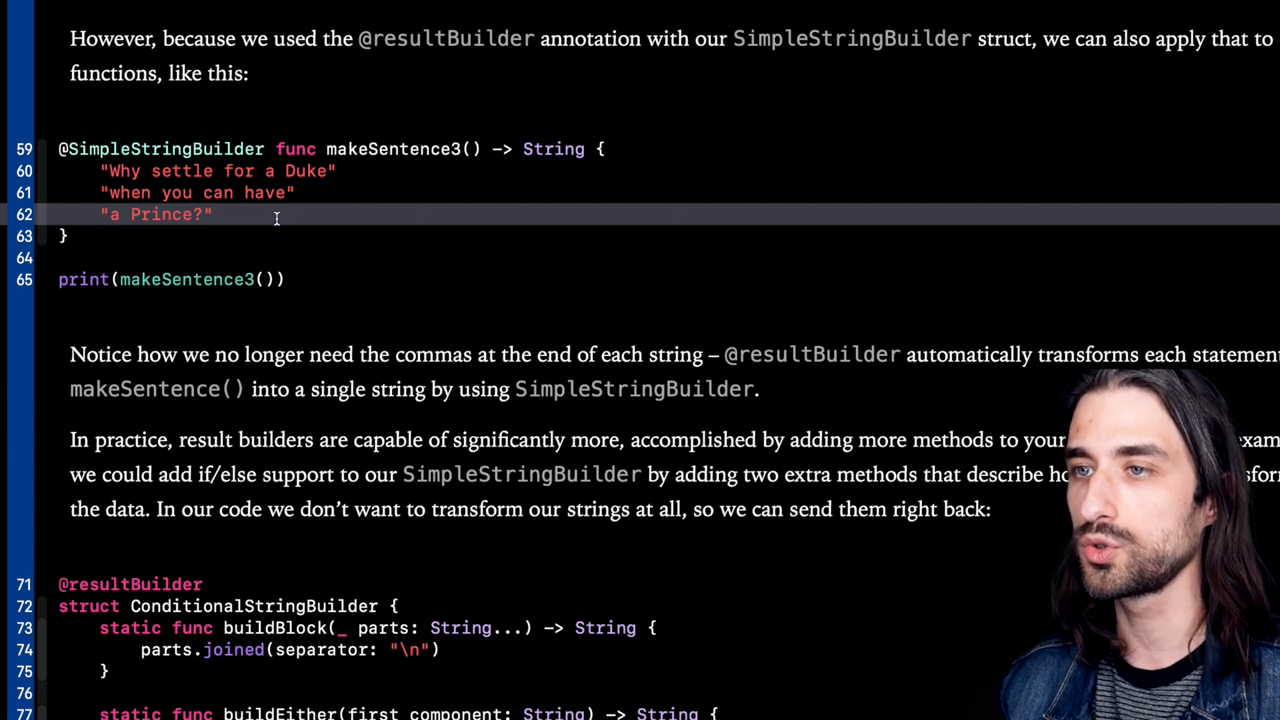
{"action": "scroll", "scroll_direction": "down", "scroll_amount": 3}
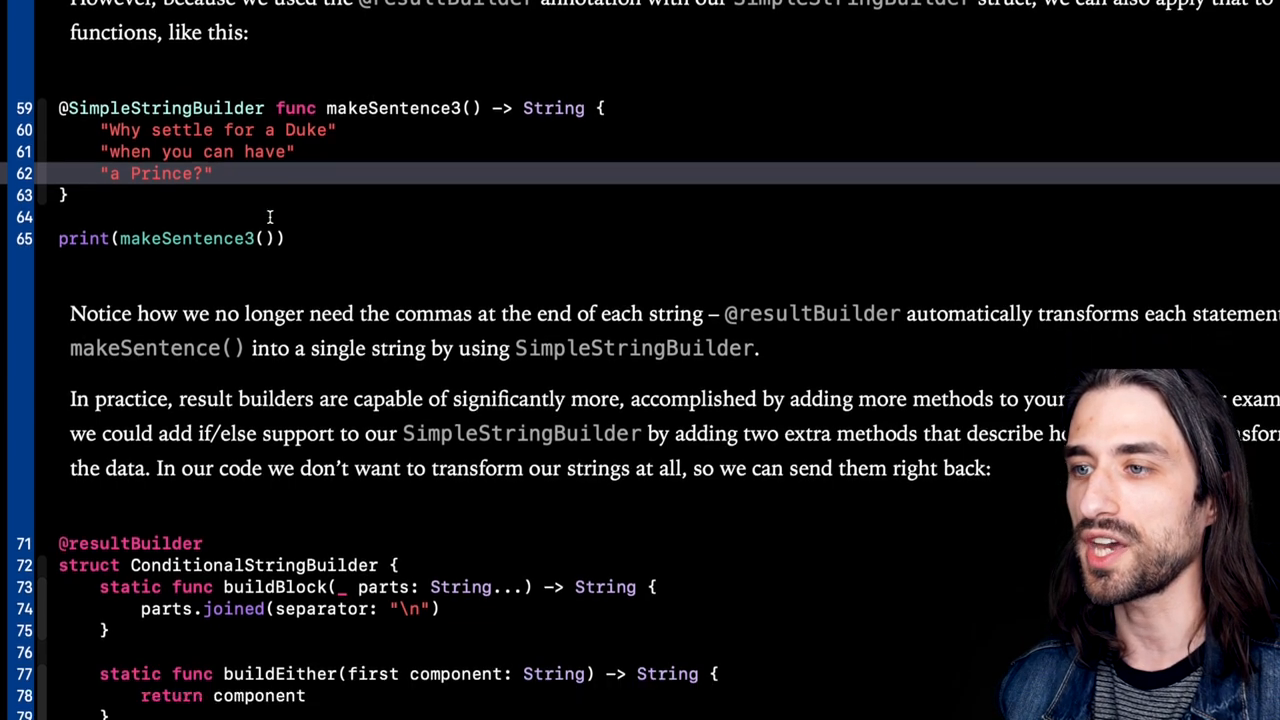
Step: Finish the Result builders page and move on to the property wrappers for local variables page
{"action": "scroll", "scroll_direction": "down", "scroll_amount": 3}
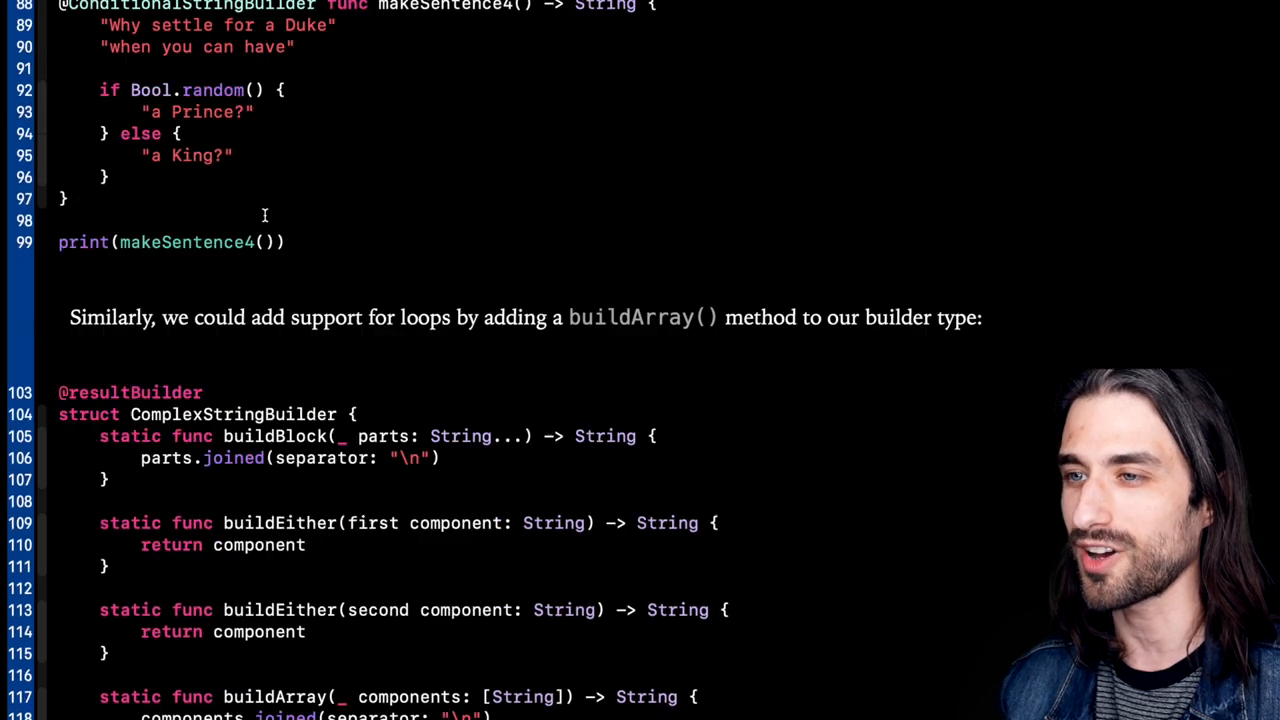
{"action": "scroll", "scroll_direction": "down", "scroll_amount": 3}
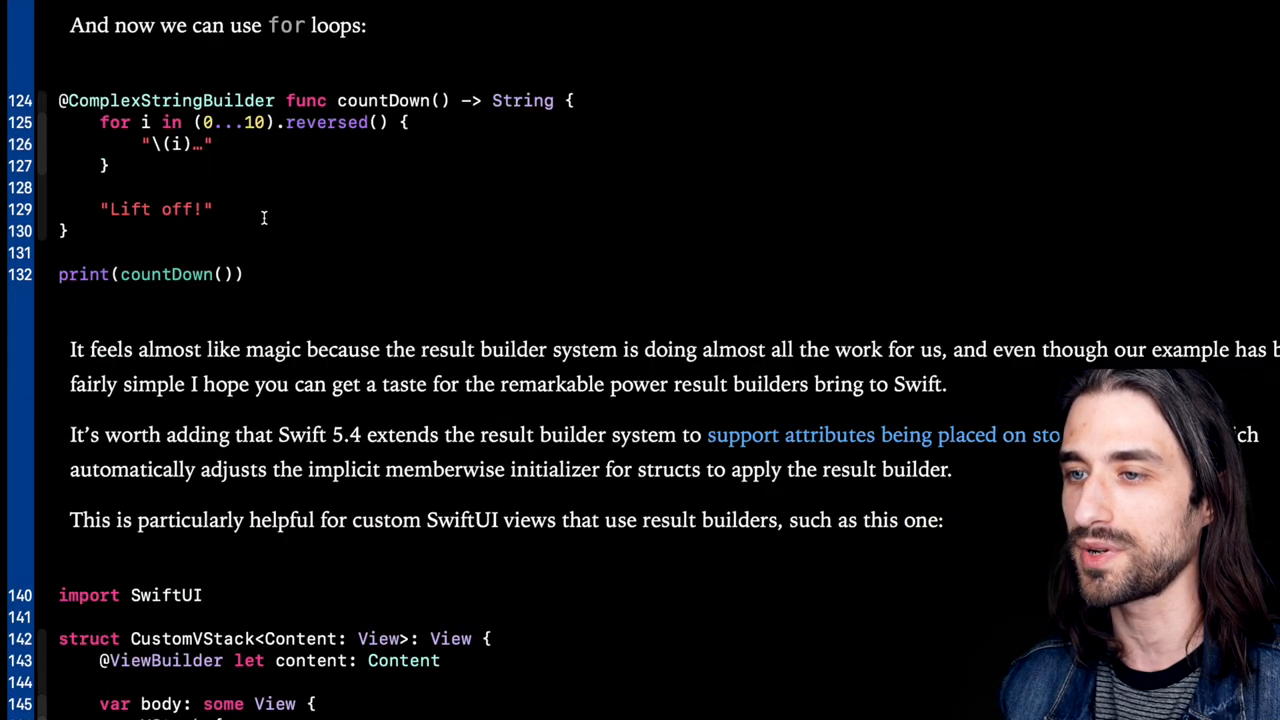
{"action": "scroll", "scroll_direction": "down", "scroll_amount": 3}
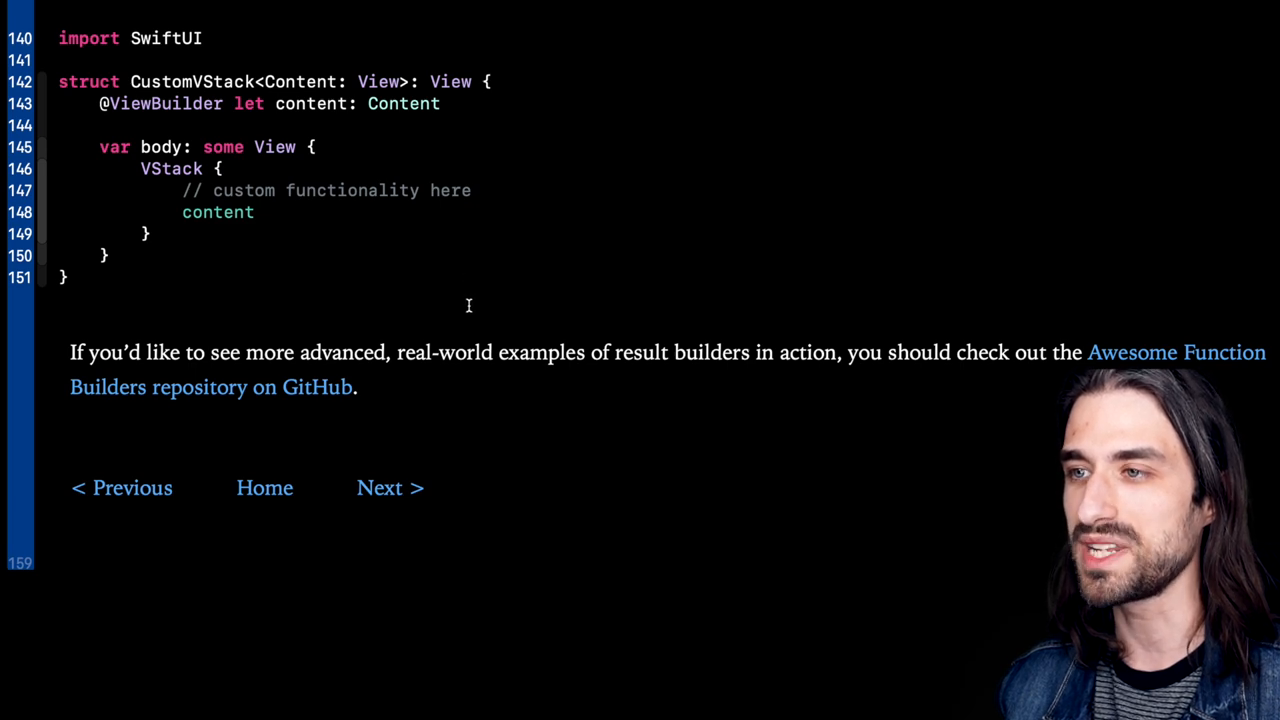
{"action": "mouse_move", "coordinate": [472, 324]}
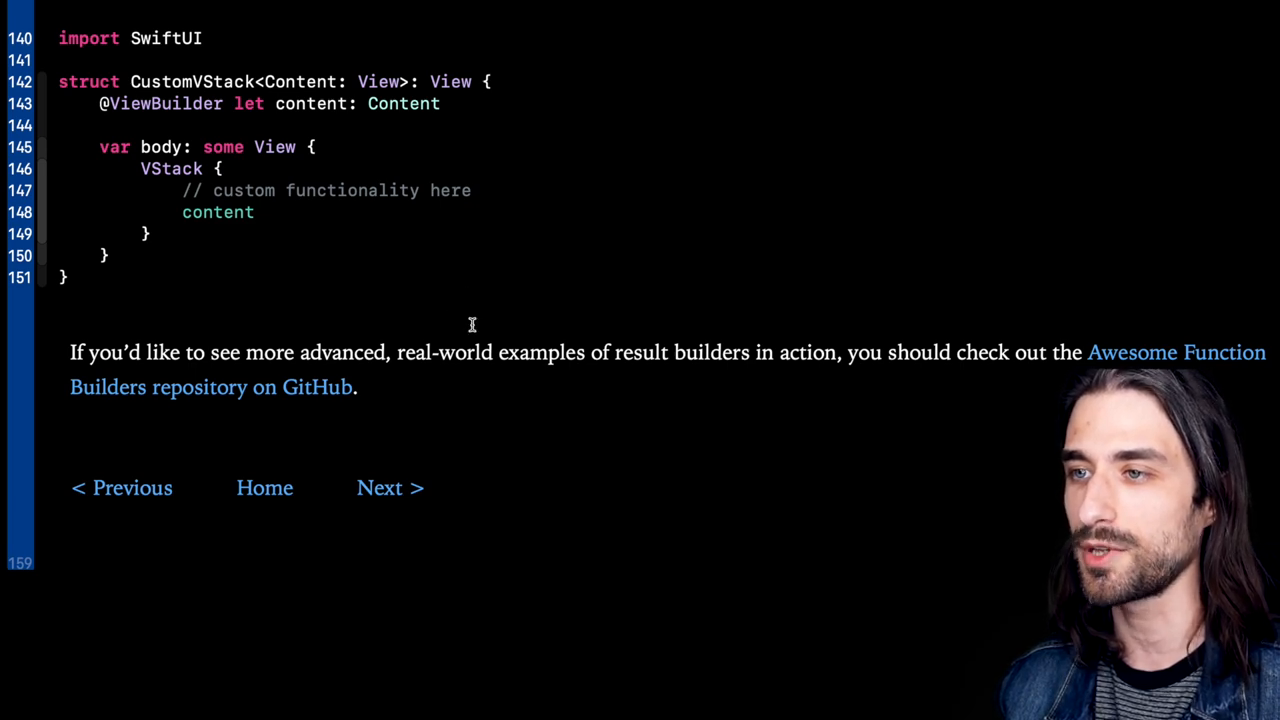
{"action": "mouse_move", "coordinate": [396, 458]}
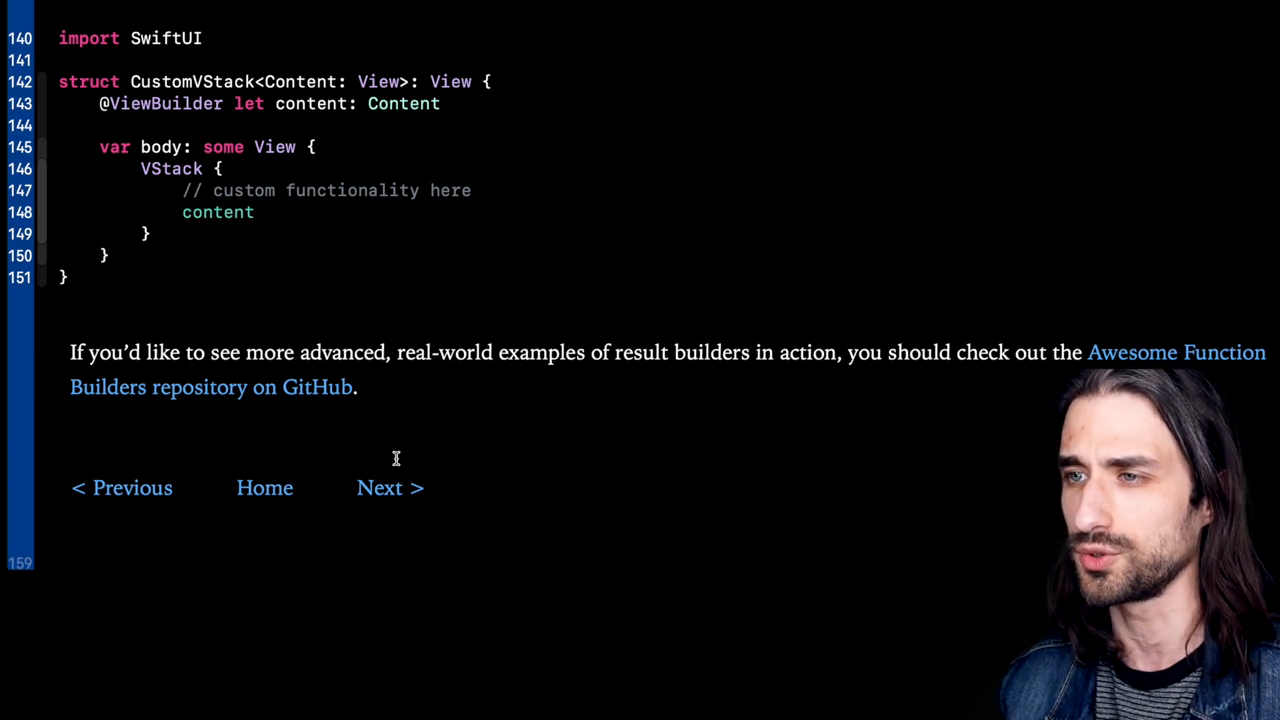
{"action": "left_click", "coordinate": [390, 488]}
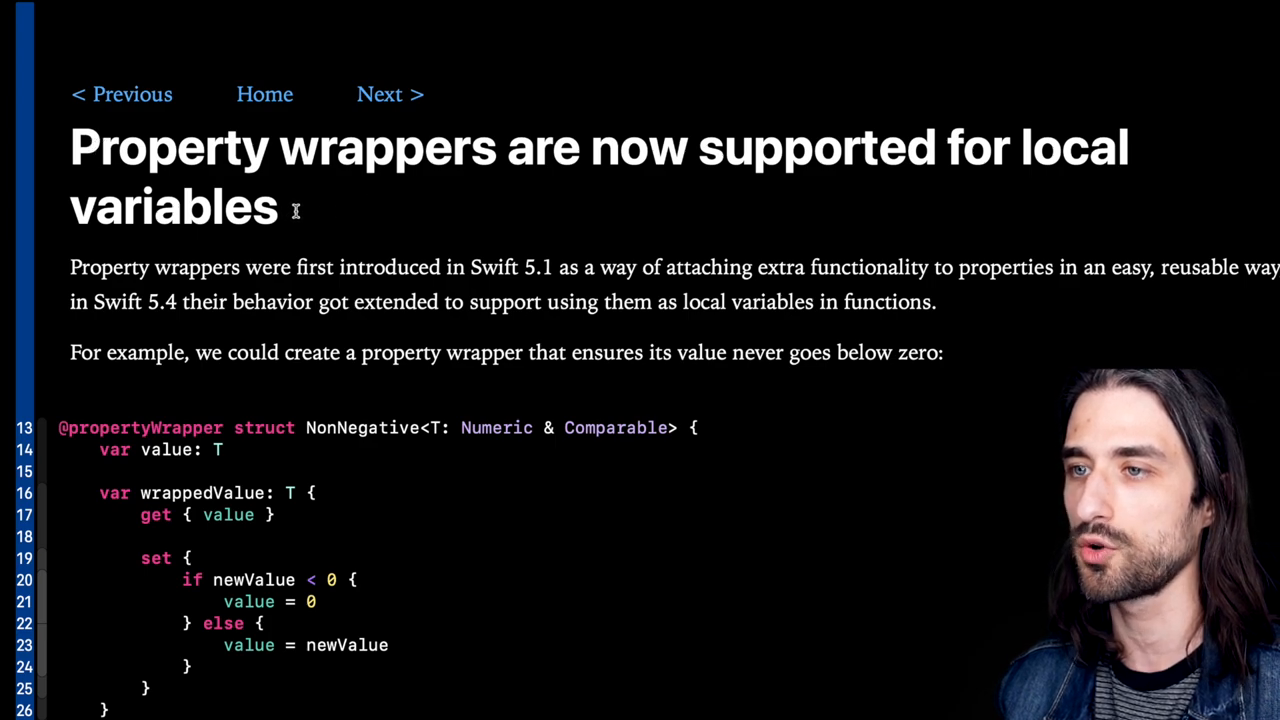
{"action": "scroll", "scroll_direction": "down", "scroll_amount": 3}
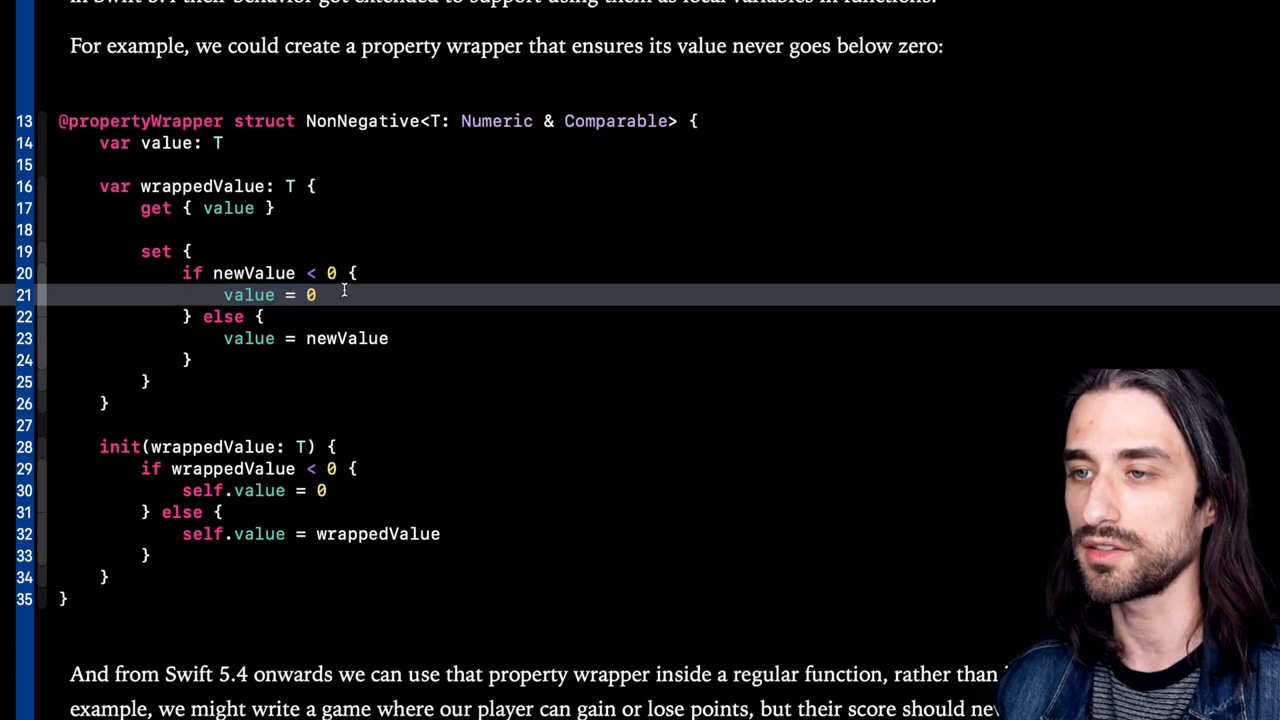
{"action": "scroll", "scroll_direction": "down", "scroll_amount": 3}
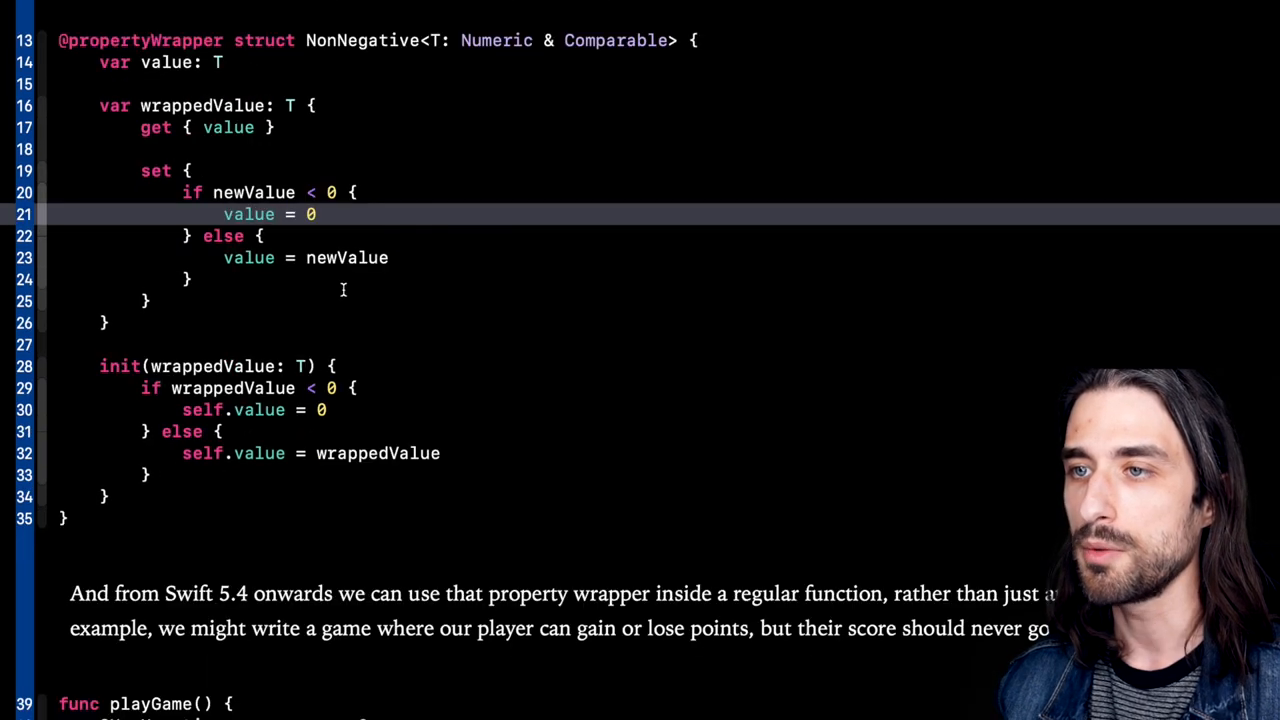
{"action": "scroll", "scroll_direction": "down", "scroll_amount": 3}
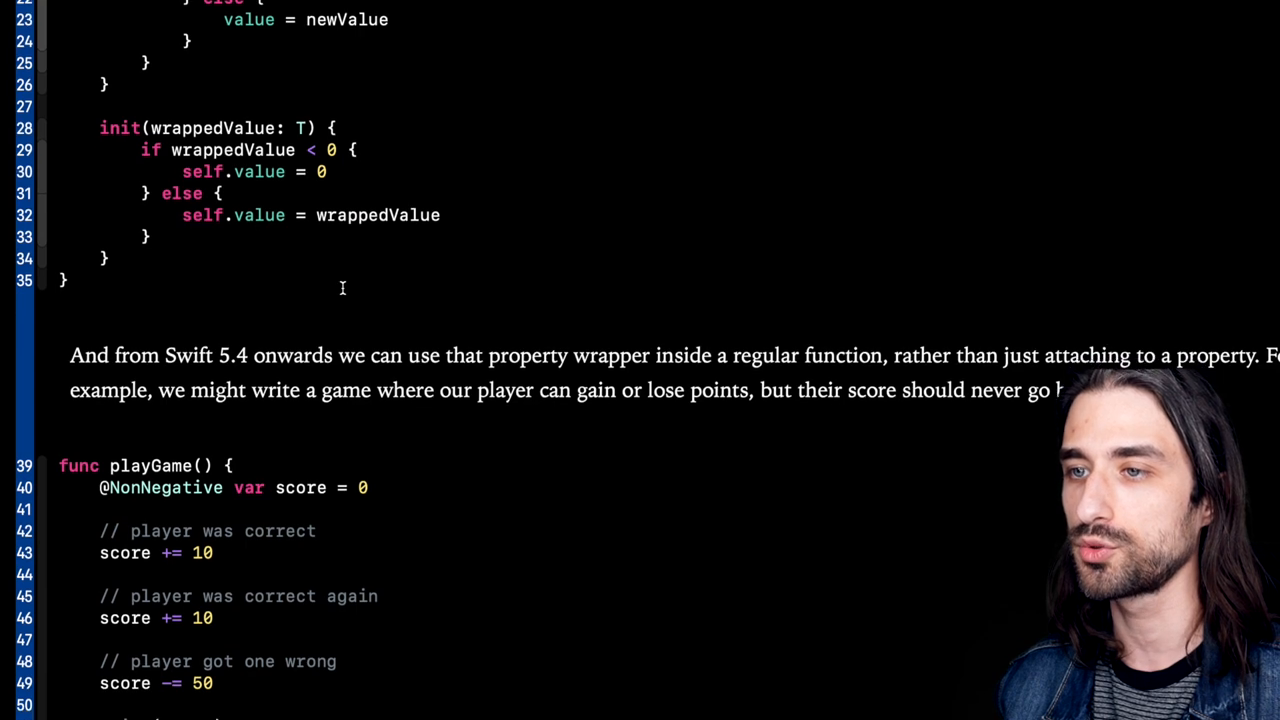
{"action": "scroll", "scroll_direction": "down", "scroll_amount": 3}
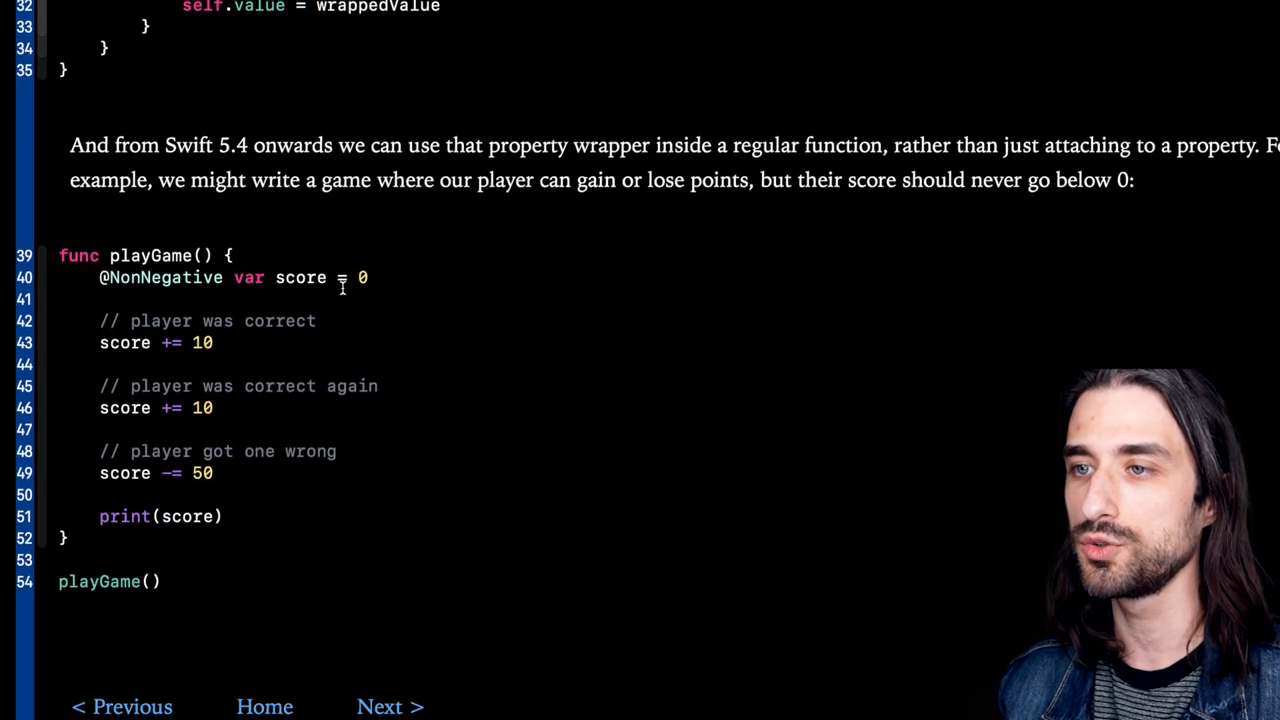
{"action": "mouse_move", "coordinate": [252, 250]}
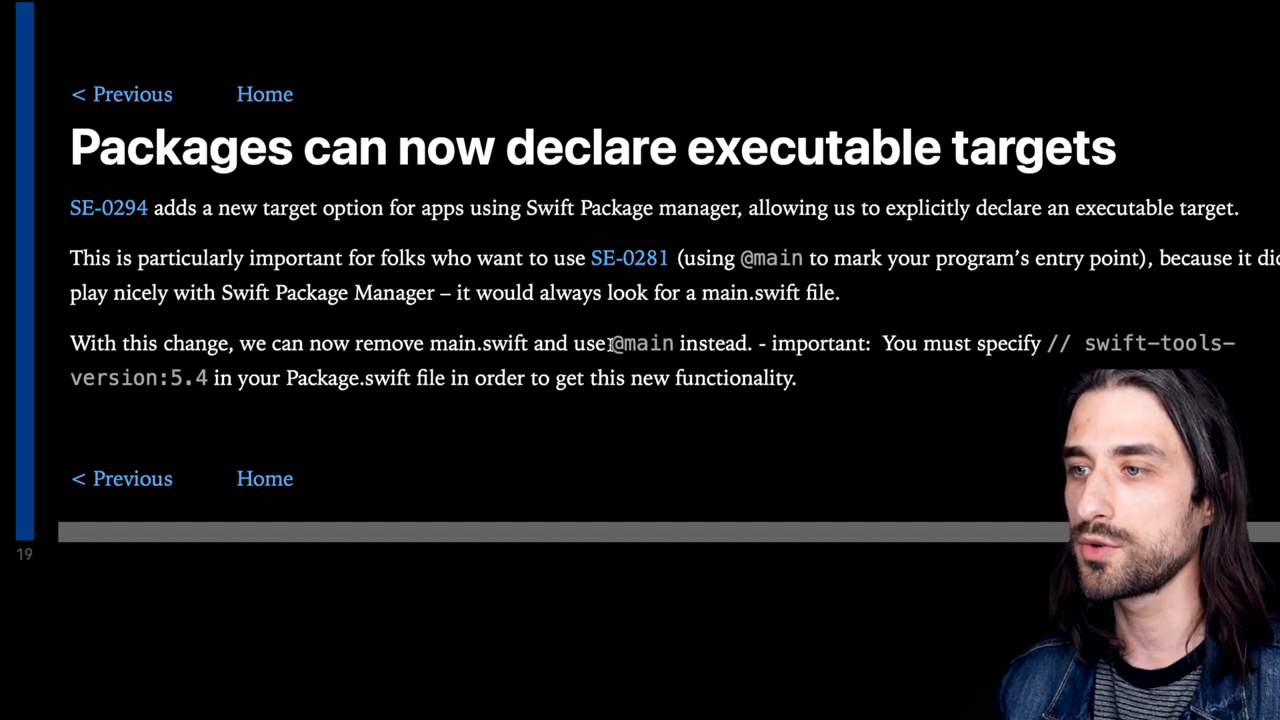
{"action": "double_click", "coordinate": [644, 344]}
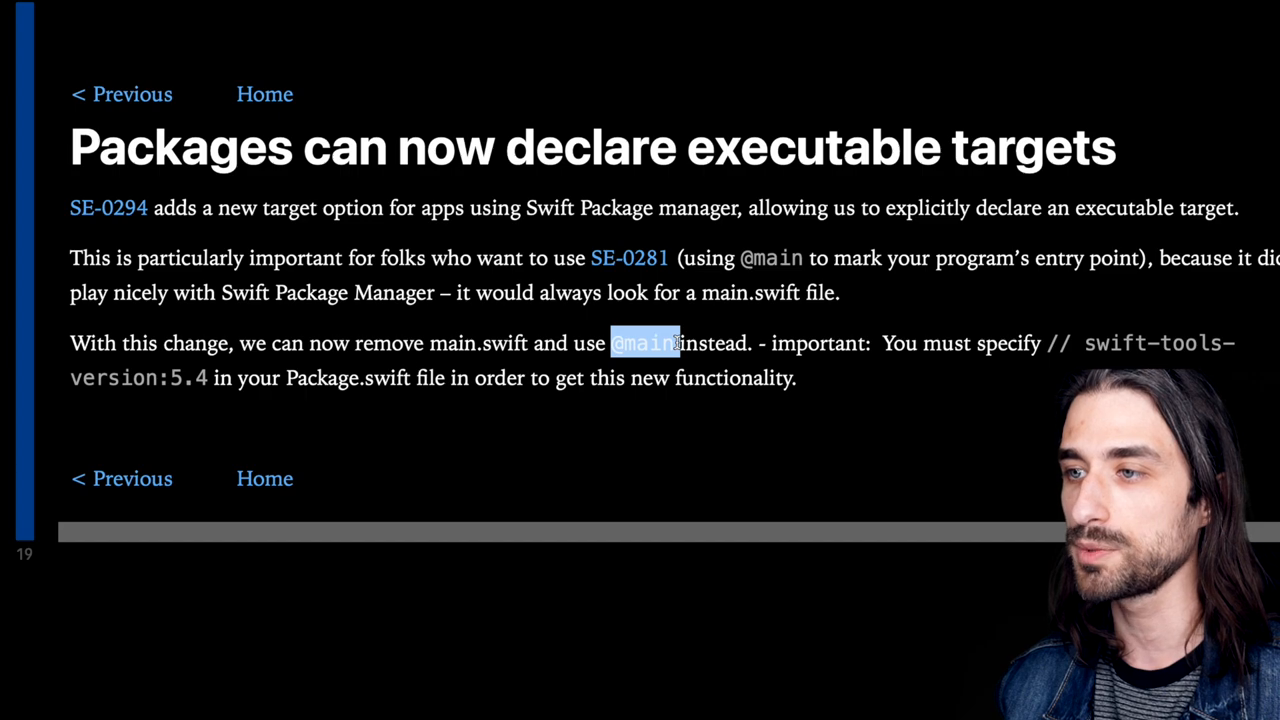
{"action": "left_click", "coordinate": [532, 344]}
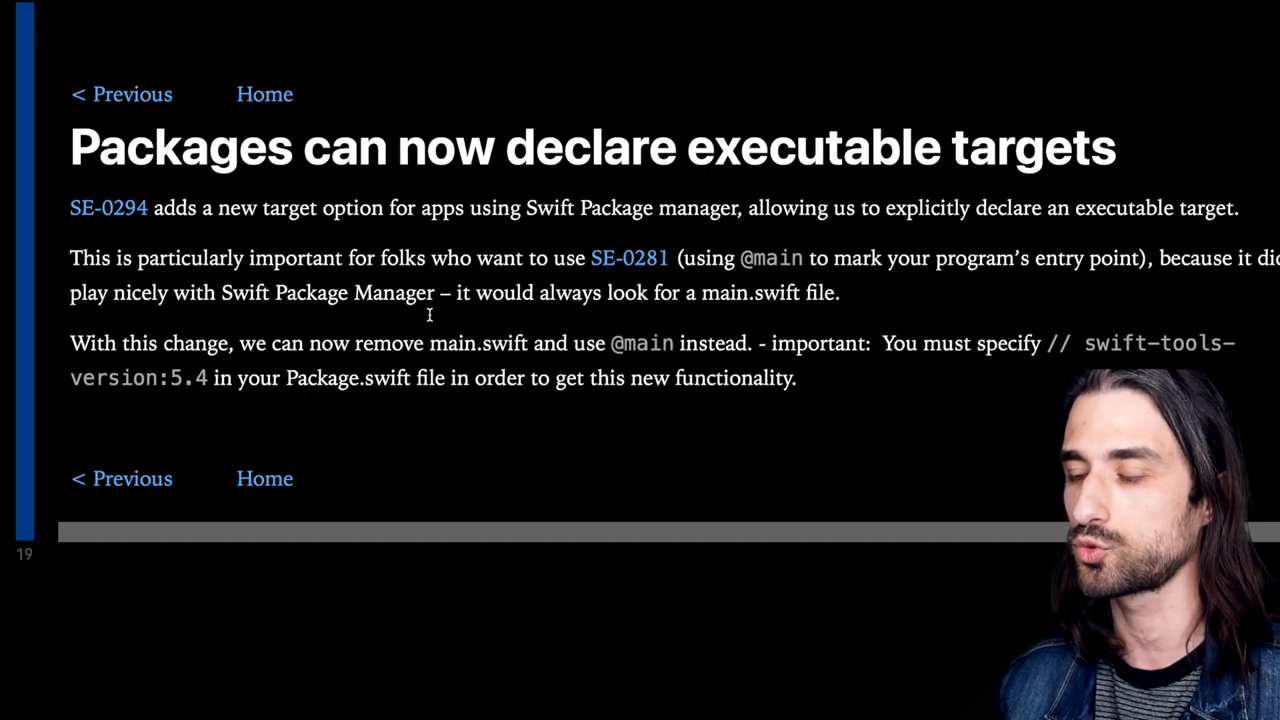
{"action": "mouse_move", "coordinate": [408, 308]}
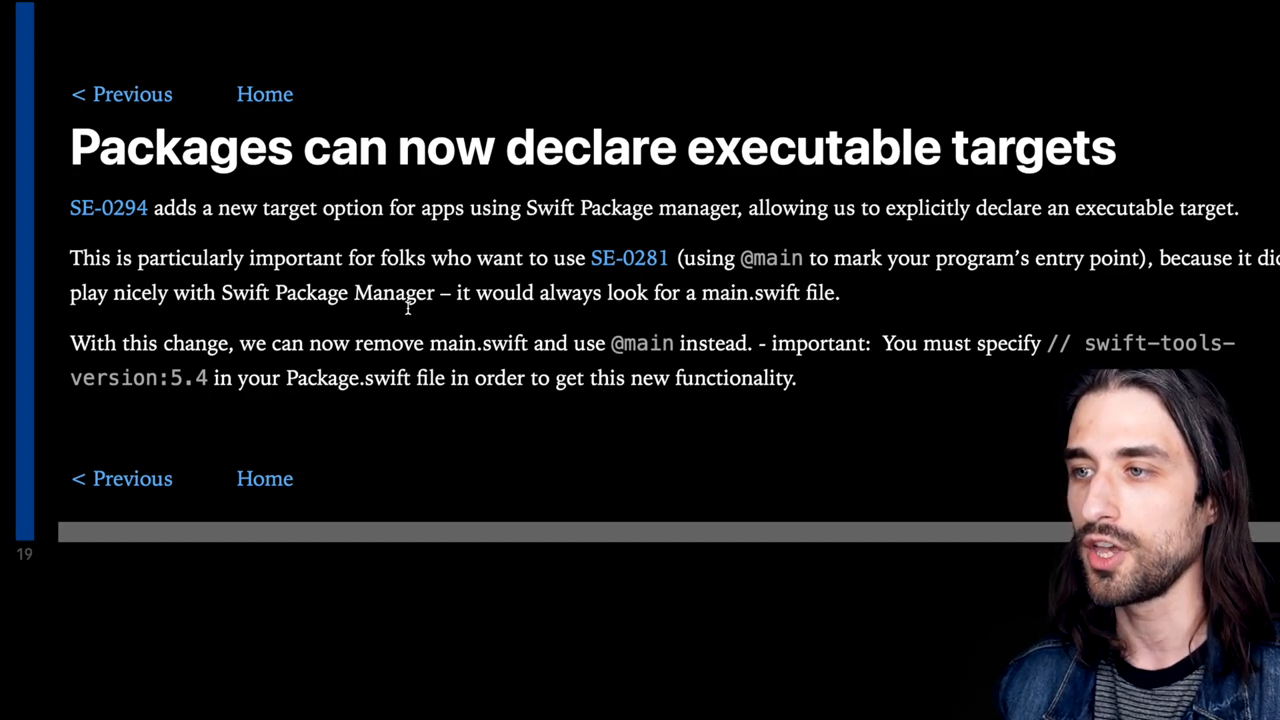
{"action": "mouse_move", "coordinate": [338, 290]}
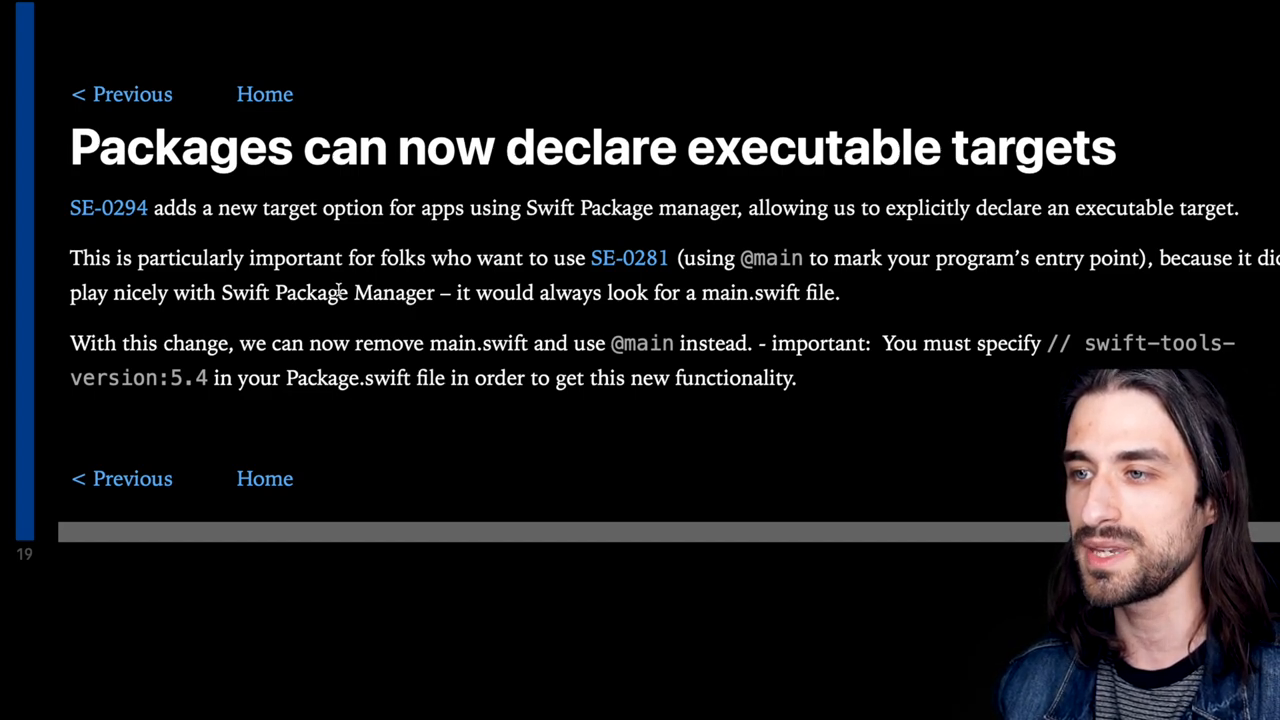